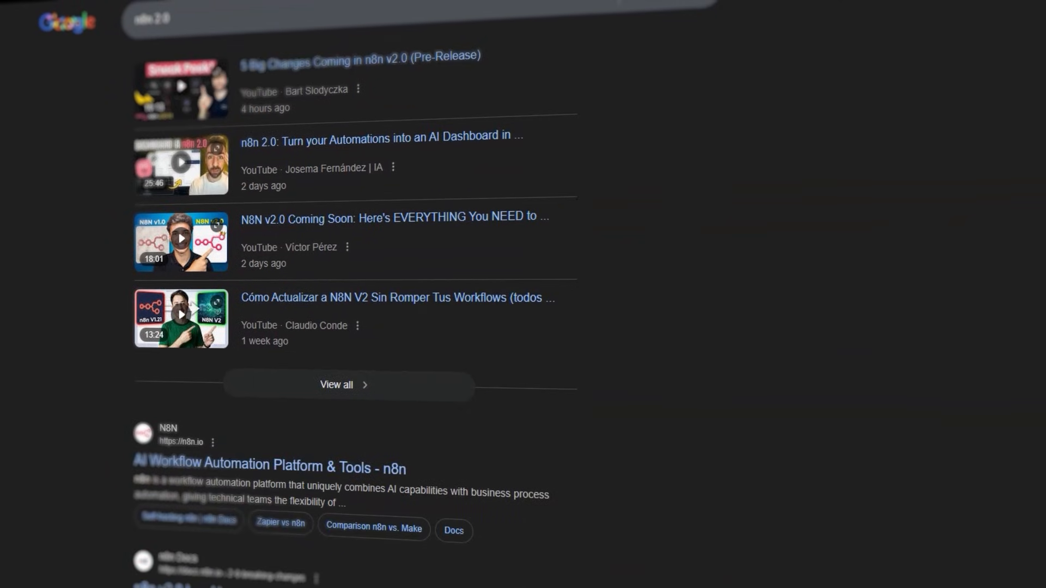
Step: Scroll the Google results for 'n8n 2.0' toward the official n8n.io listing
scroll("down", 3)
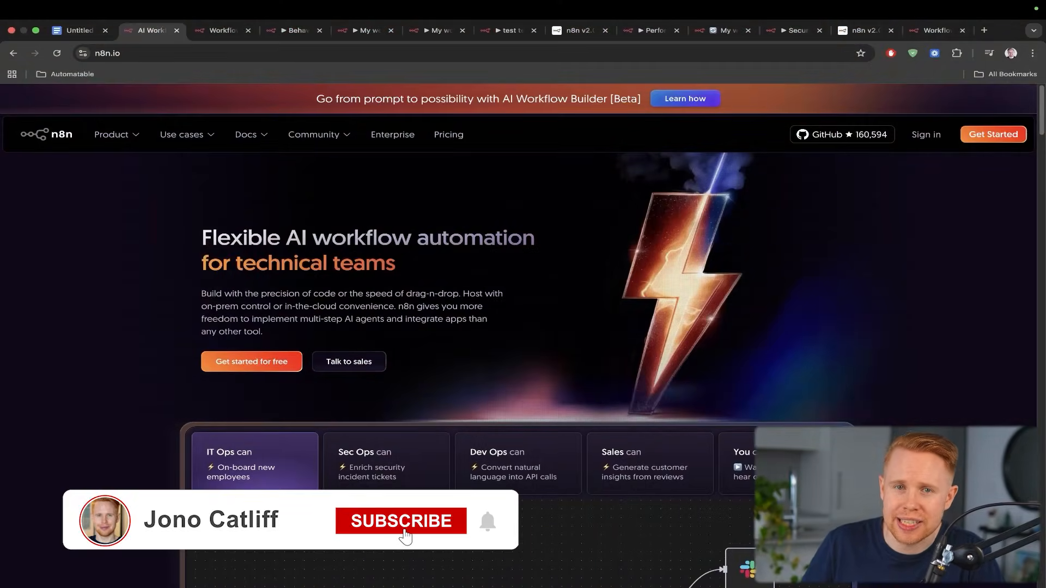
Step: Show the localhost:5678 overview listing Behaviour, Performance, Security and My workflow 2
left_click(400, 521)
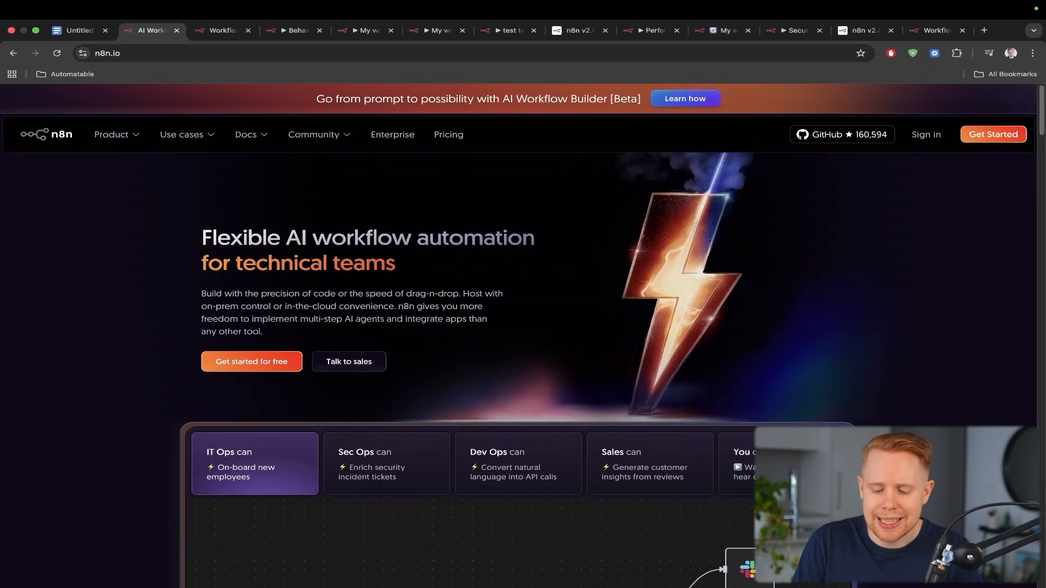
left_click(222, 30)
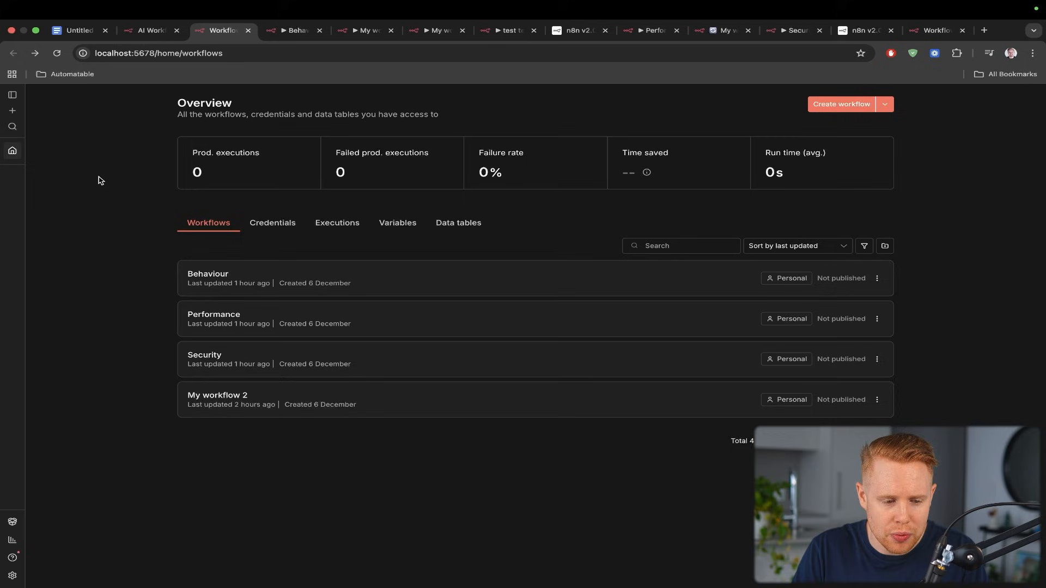
Step: Try the command search, then load the Behaviour workflow with its Call 'My workflow 2' node
left_click(12, 127)
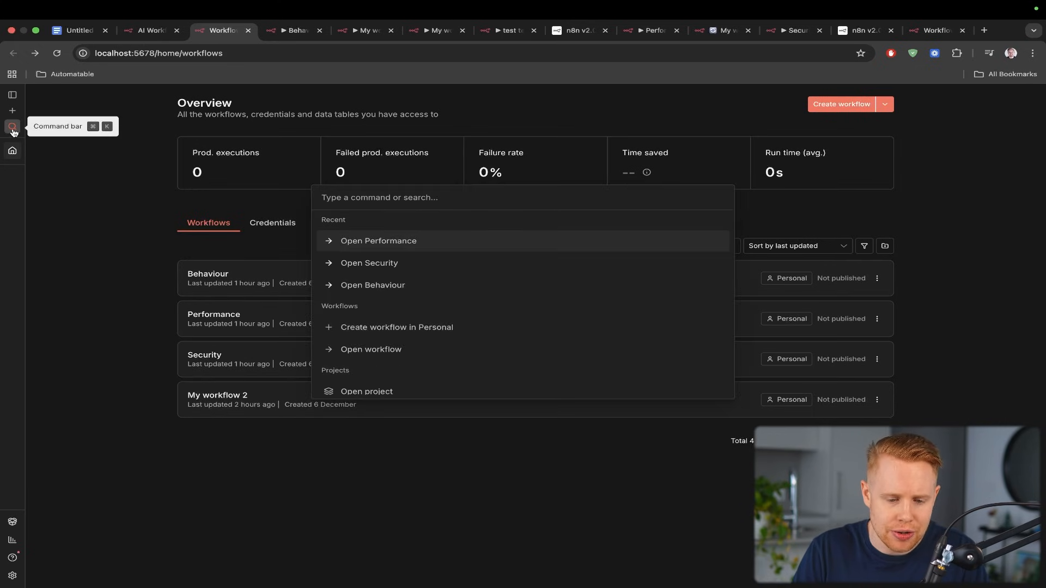
mouse_move(389, 262)
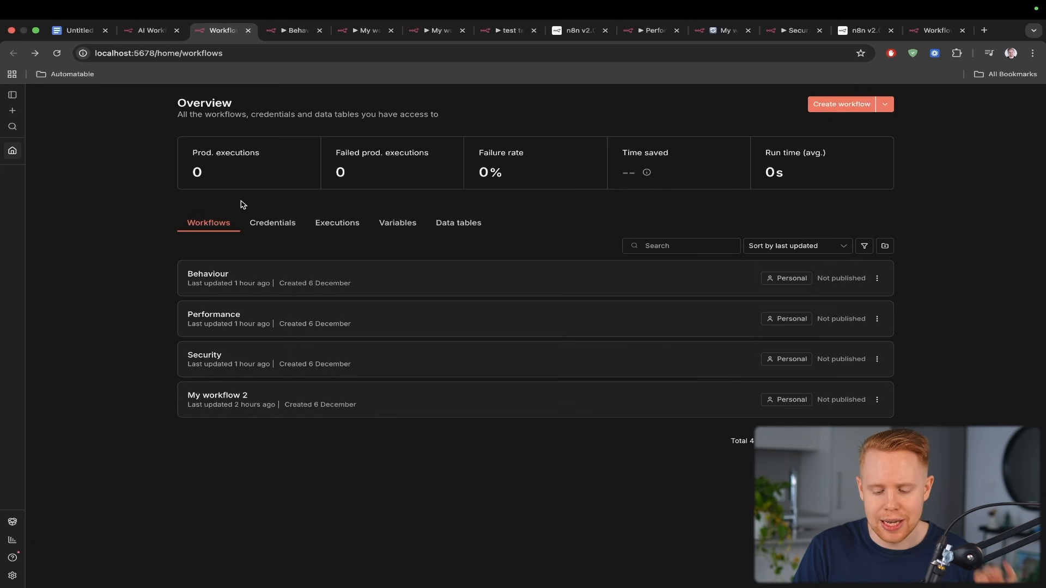
left_click(208, 274)
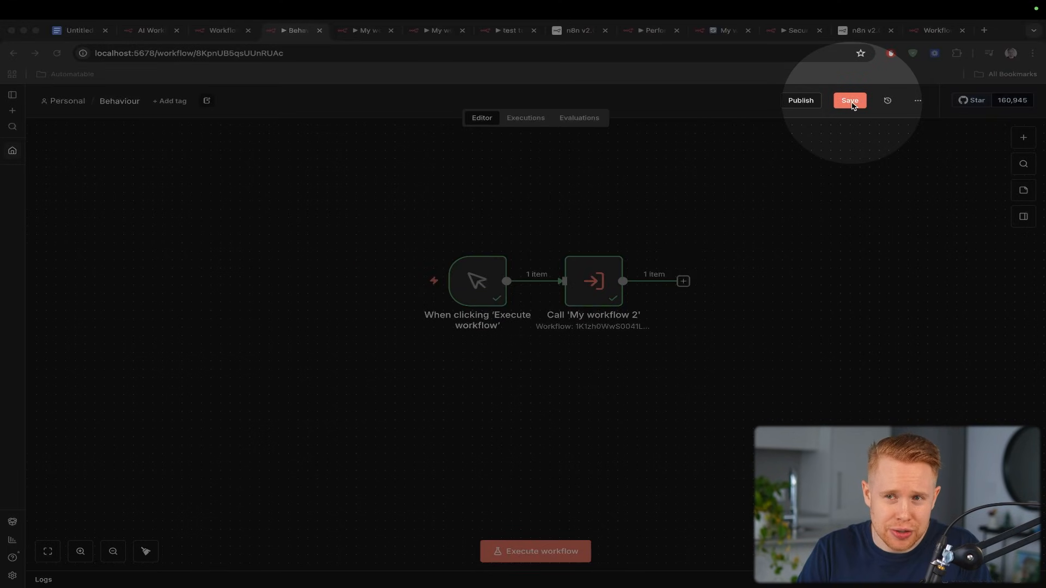
Step: Save Behaviour, then inspect the cloud My workflow 151's Call 'test test test' step
left_click(850, 100)
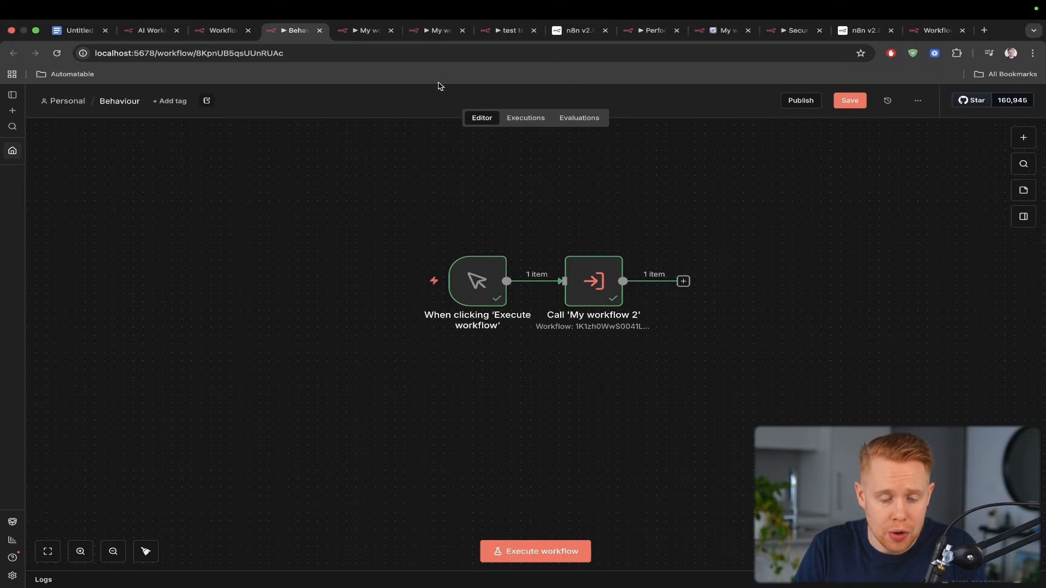
left_click(434, 29)
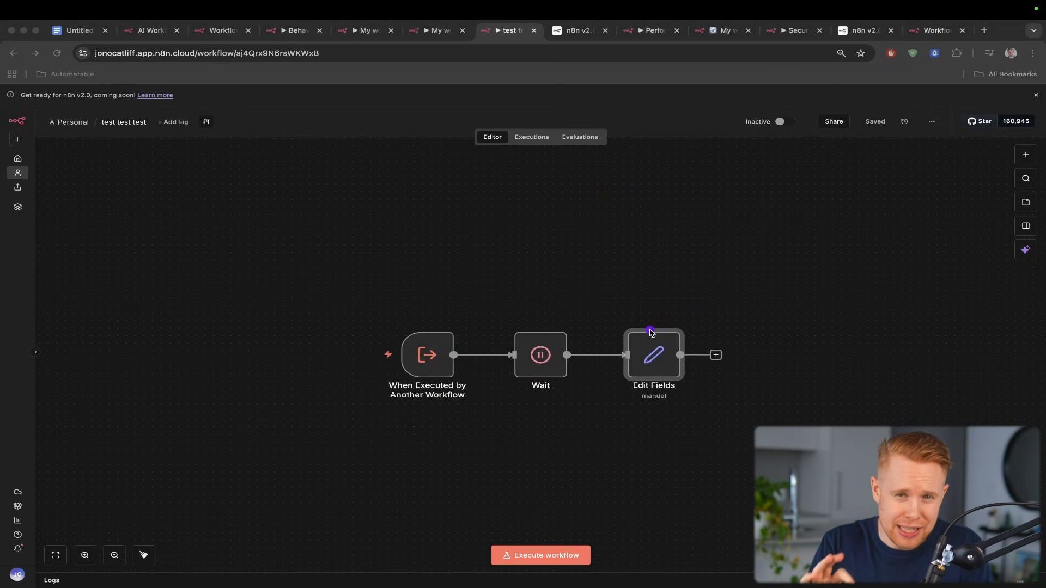
mouse_move(577, 347)
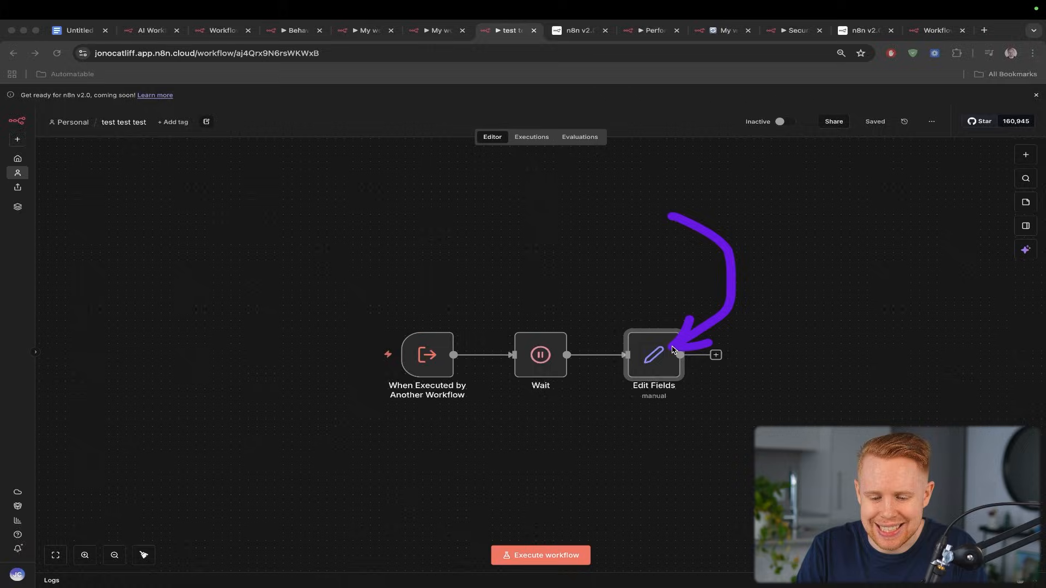
left_click(431, 30)
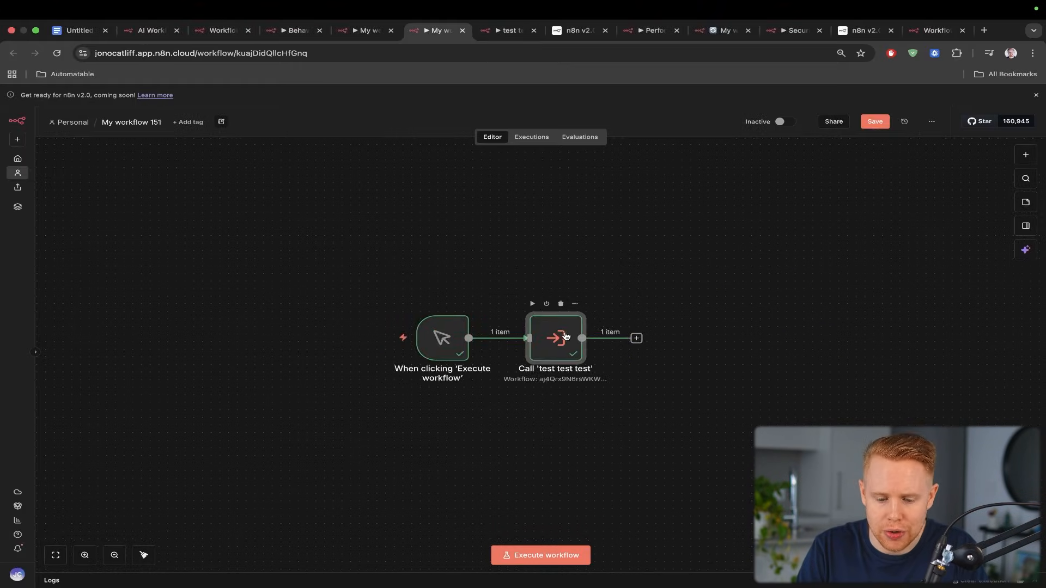
double_click(555, 338)
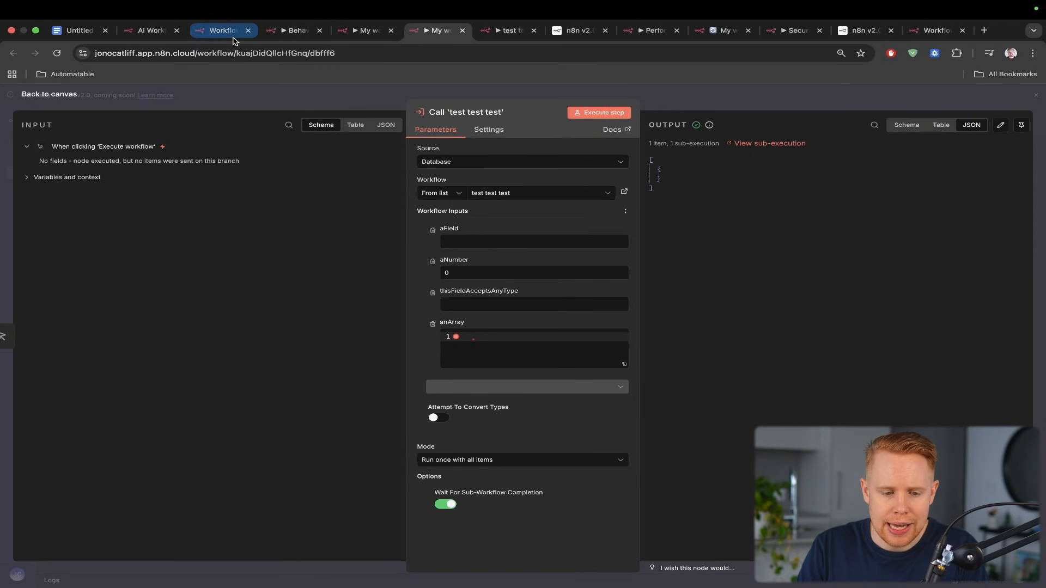
Step: Inspect the local Call 'My workflow 2' output as JSON and My workflow 2's Edit Fields step
left_click(292, 30)
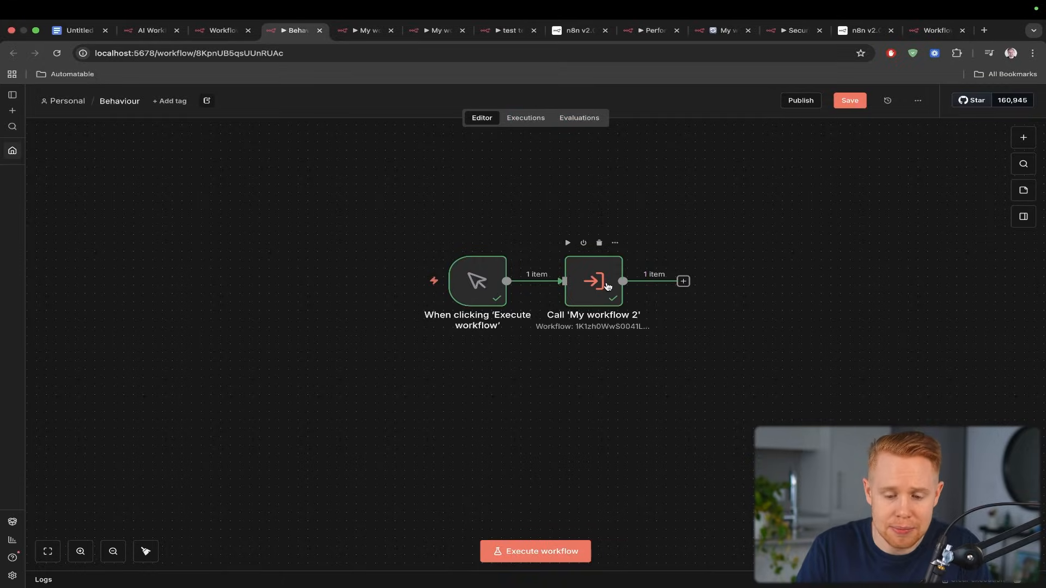
double_click(592, 280)
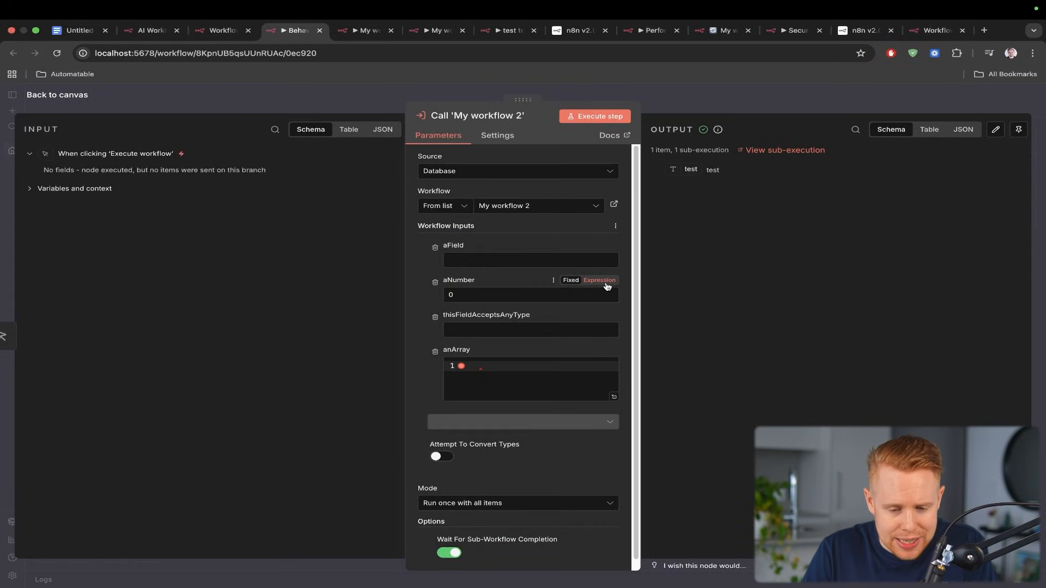
left_click(963, 130)
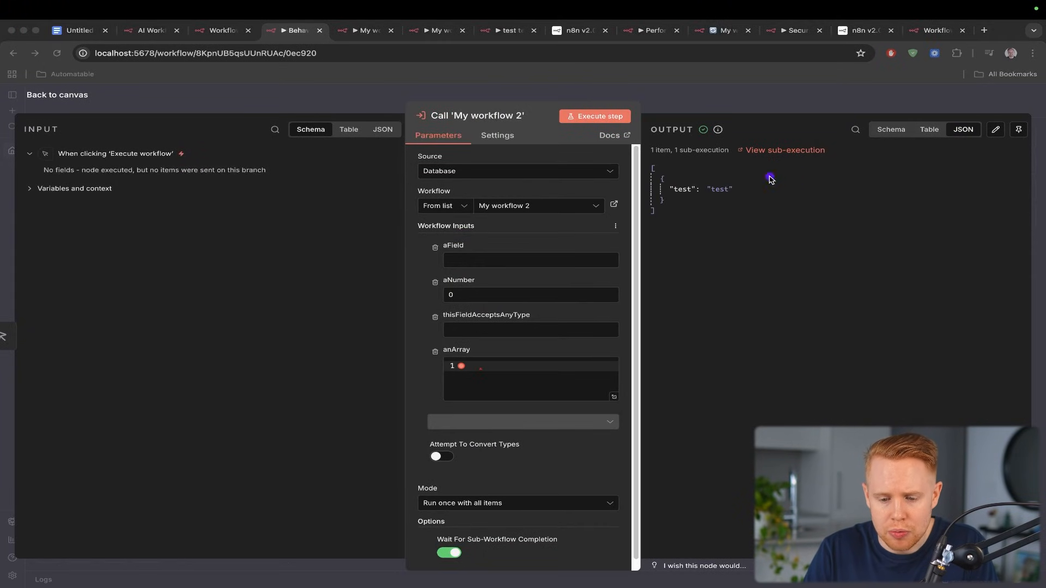
mouse_move(687, 194)
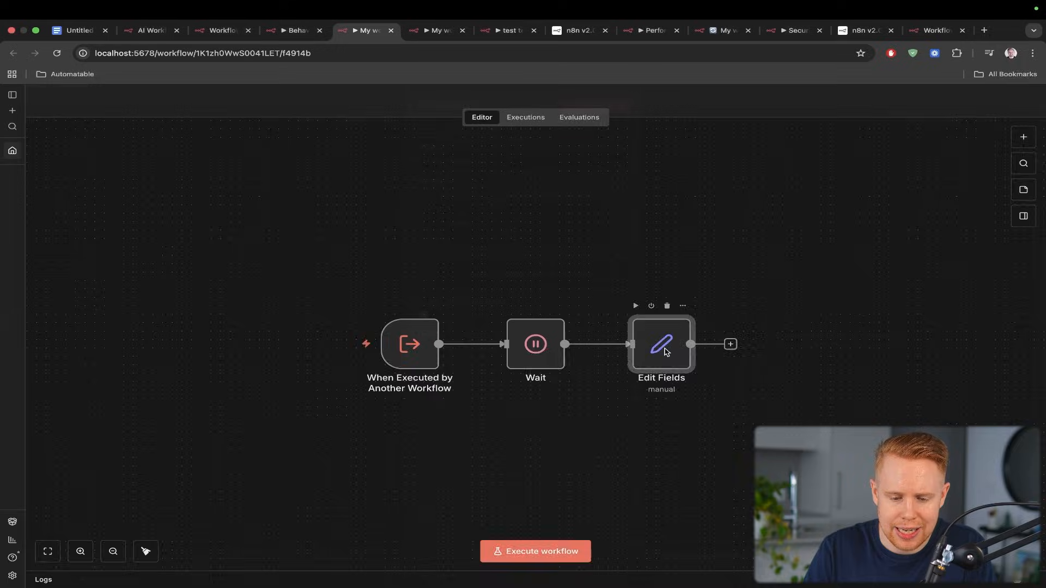
double_click(660, 344)
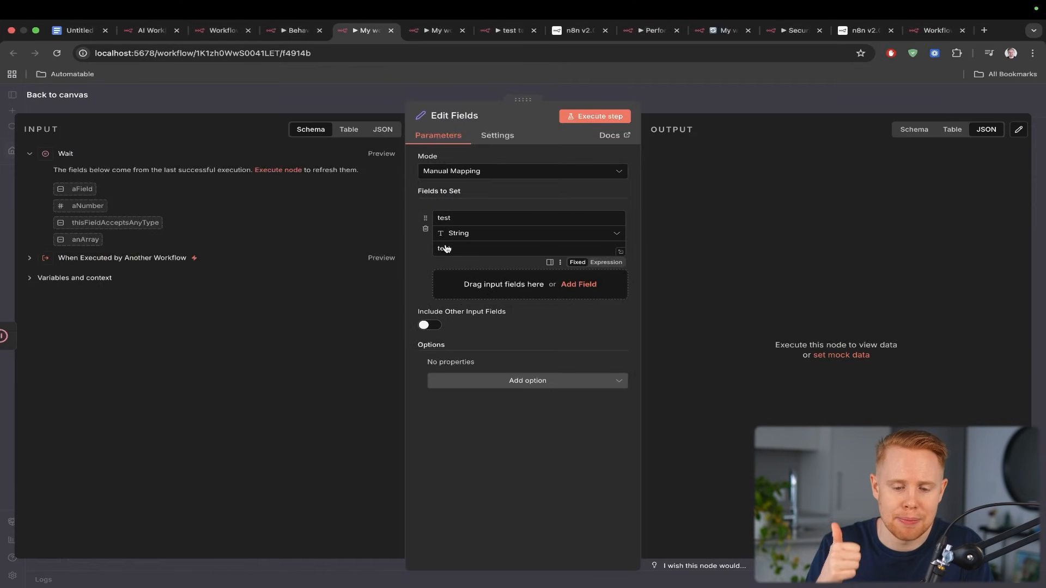
left_click(57, 94)
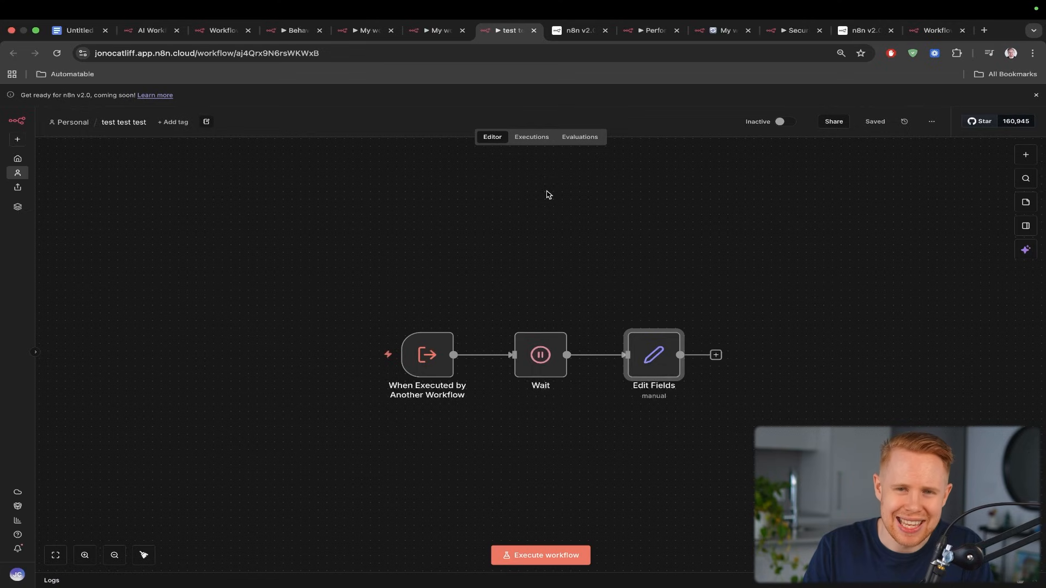
Step: Highlight the SQLite pooling driver change and its up-to-10-times-faster benchmark claim in the v2.0 docs
left_click(577, 30)
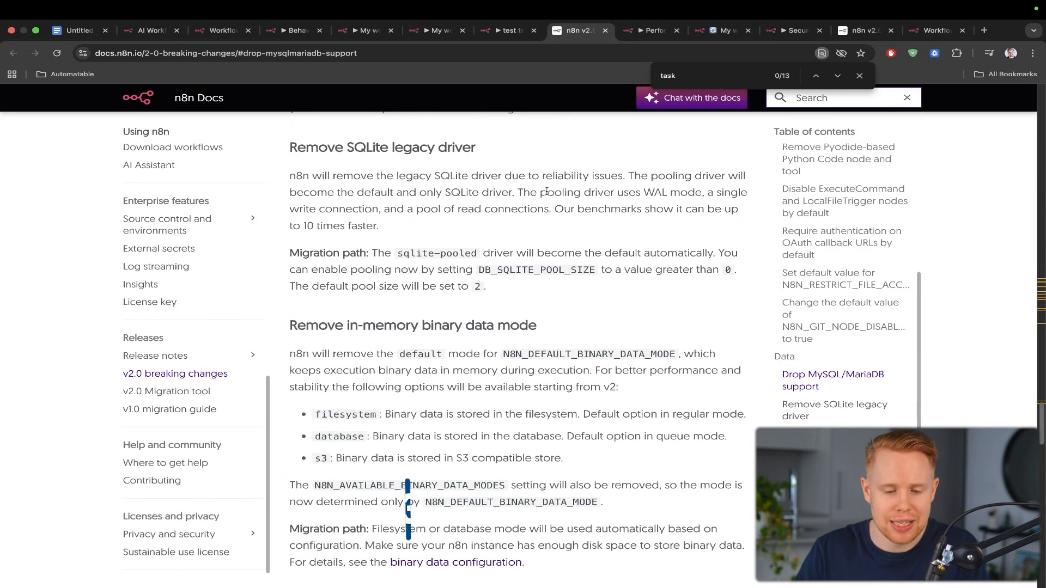
mouse_move(285, 155)
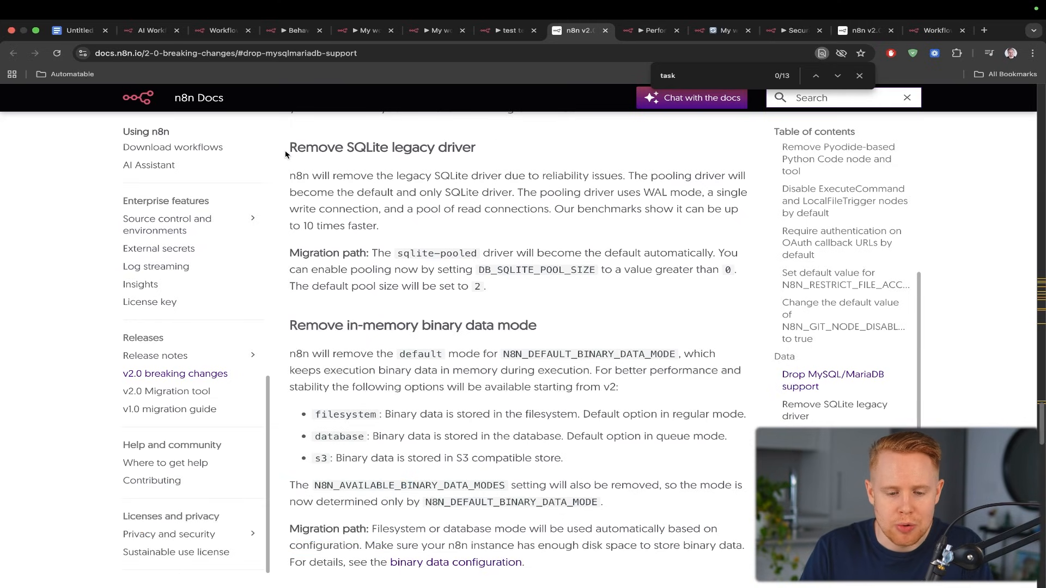
double_click(381, 148)
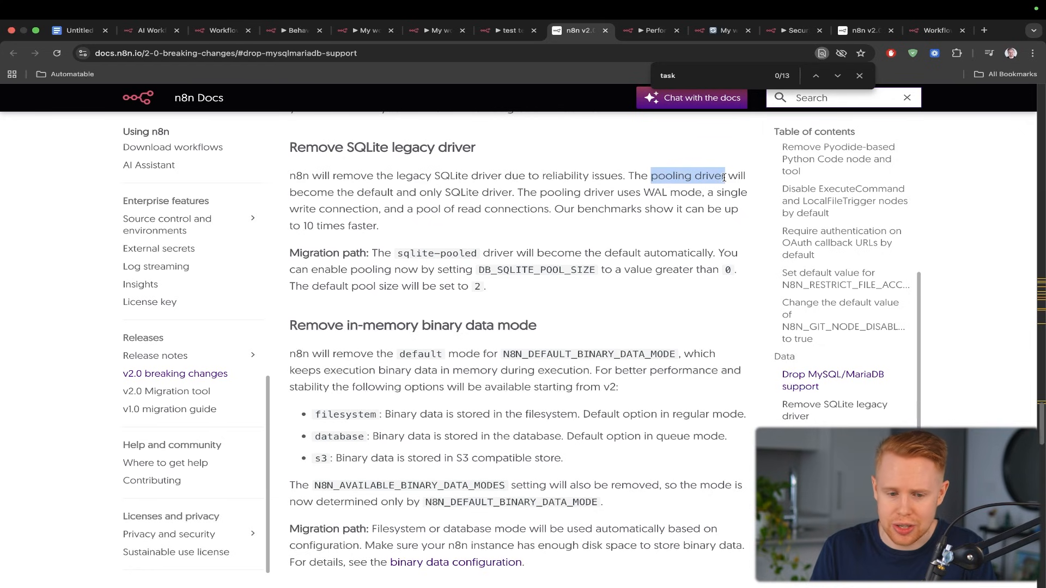
left_click(507, 30)
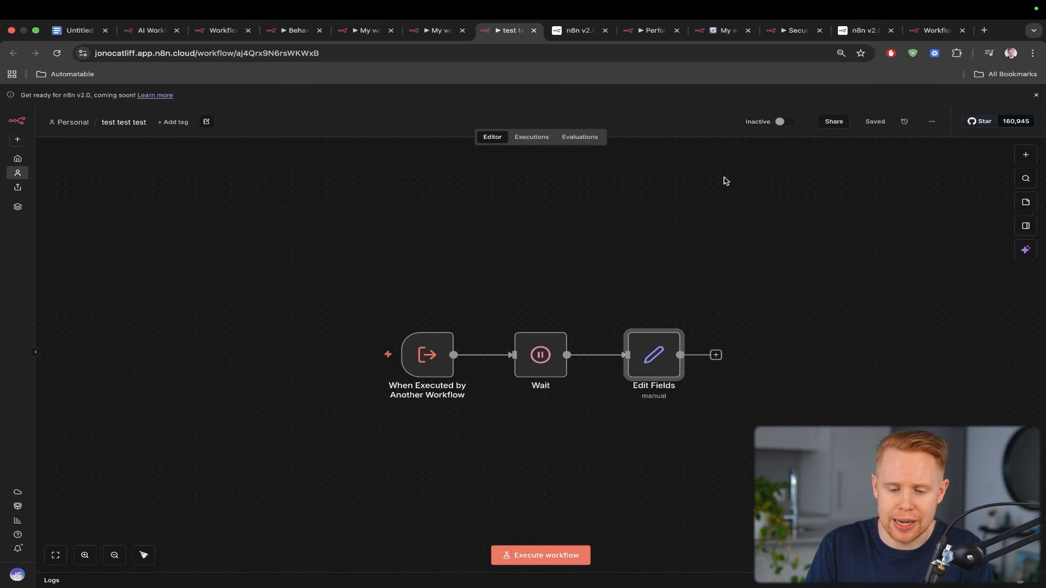
left_click(578, 30)
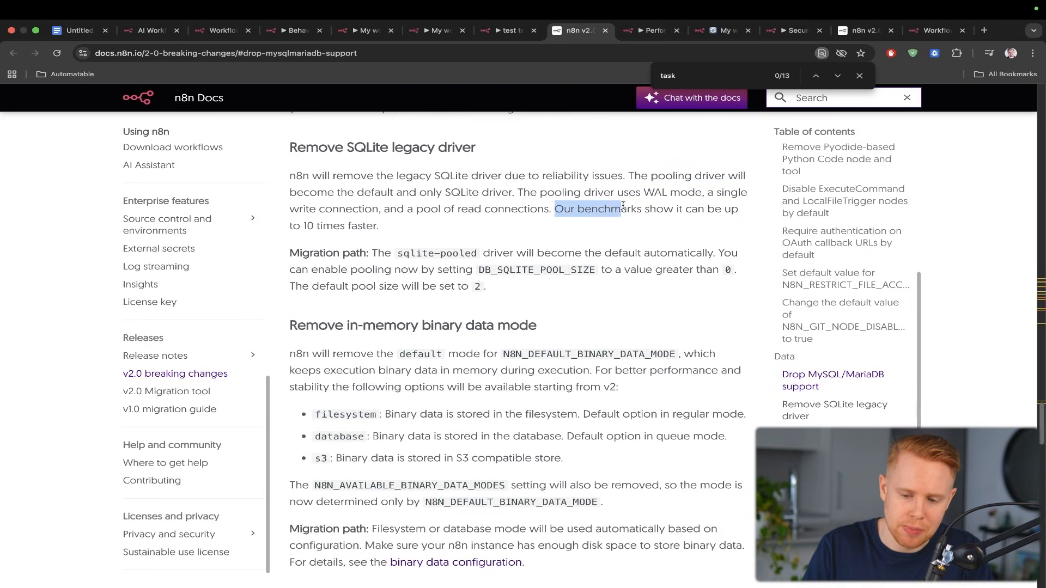
left_click_drag(621, 209, 378, 225)
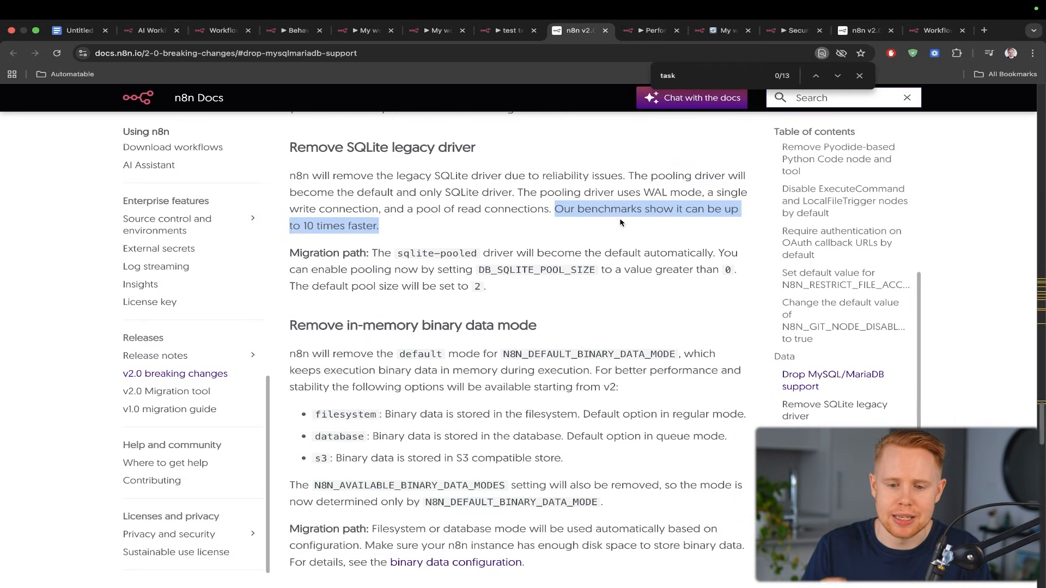
mouse_move(309, 80)
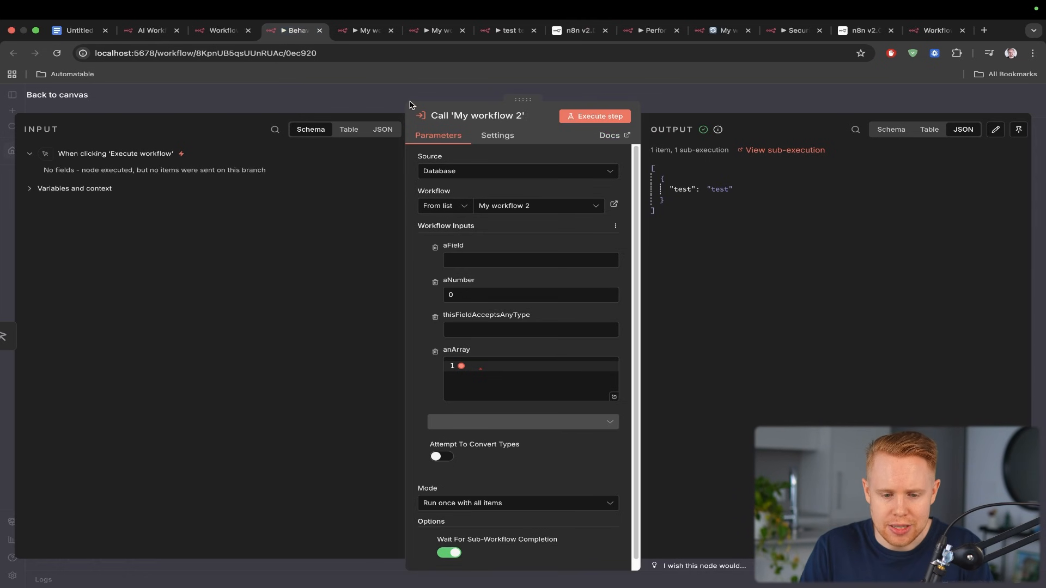
Step: Revisit Behaviour's Call 'My workflow 2' node, then move to the Performance workflow's form trigger
left_click(56, 94)
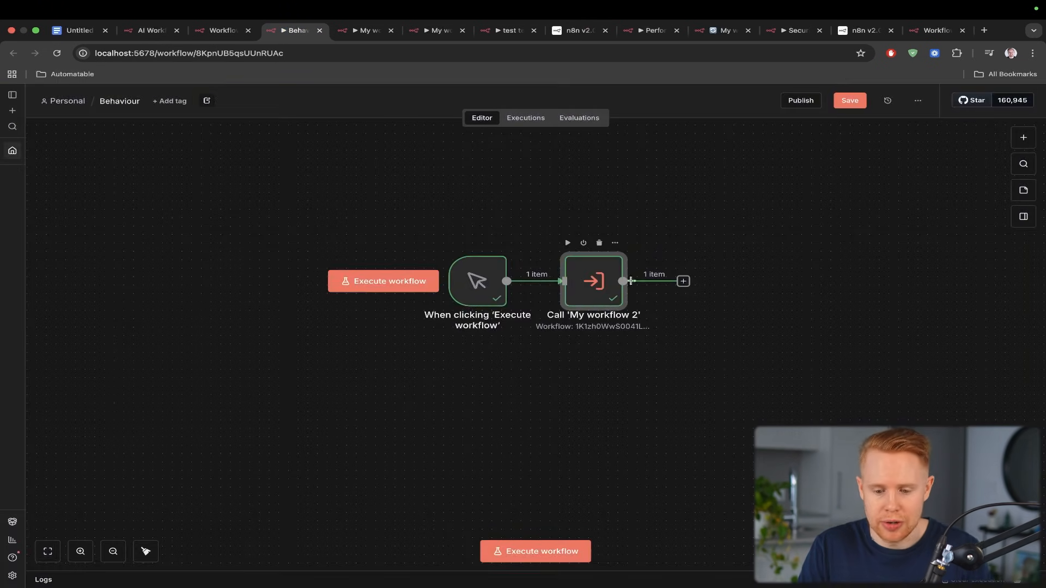
left_click(683, 282)
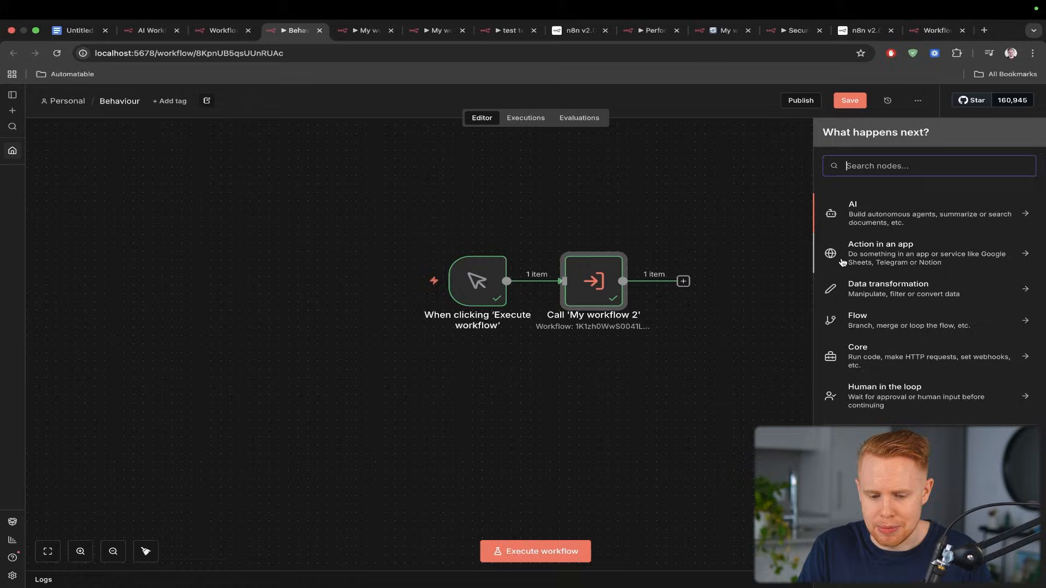
double_click(593, 280)
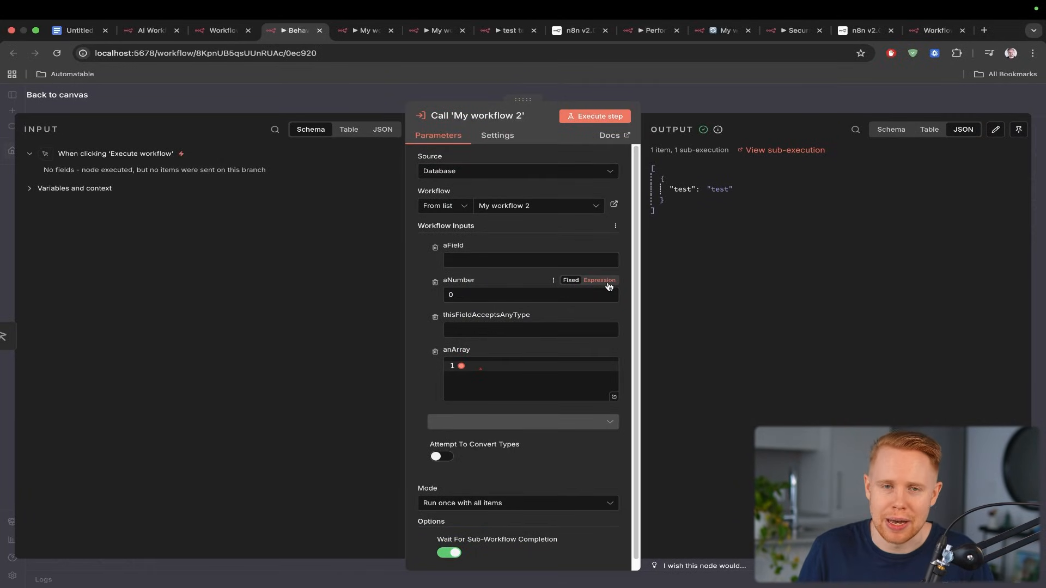
left_click(651, 30)
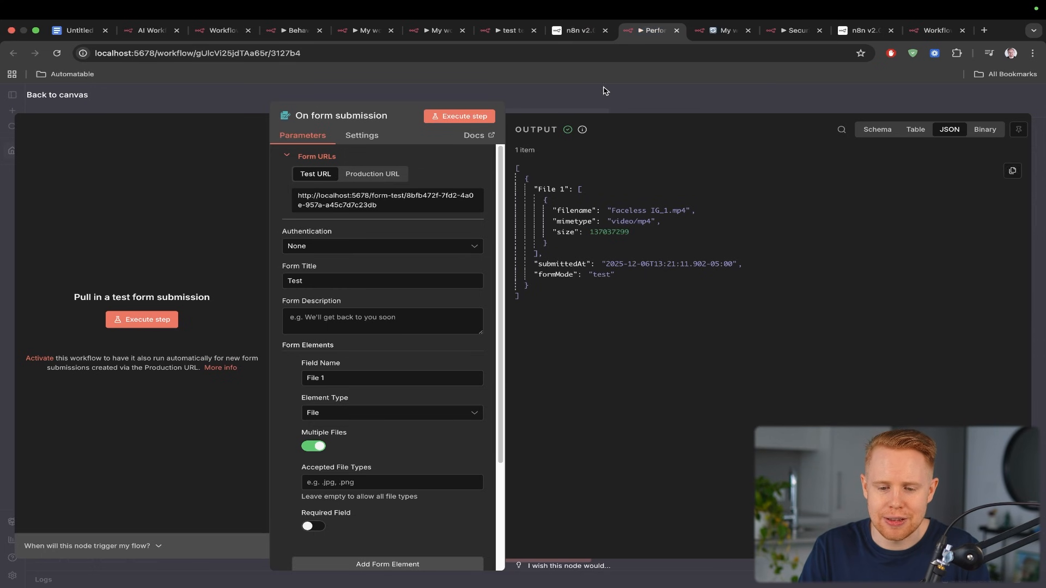
Step: View the uploaded Faceless IG video from the On form submission trigger's binary output
left_click(57, 94)
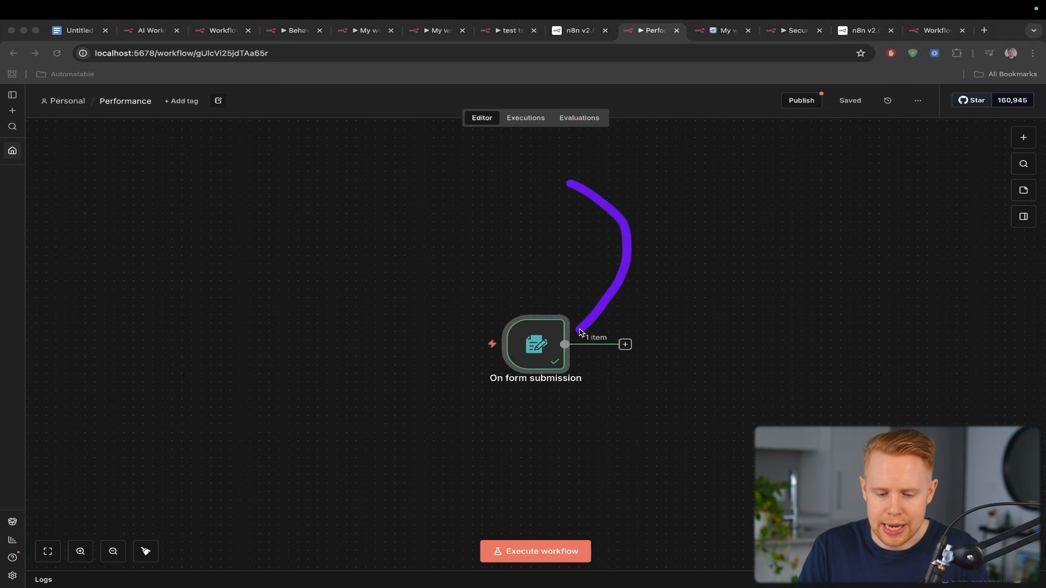
double_click(536, 345)
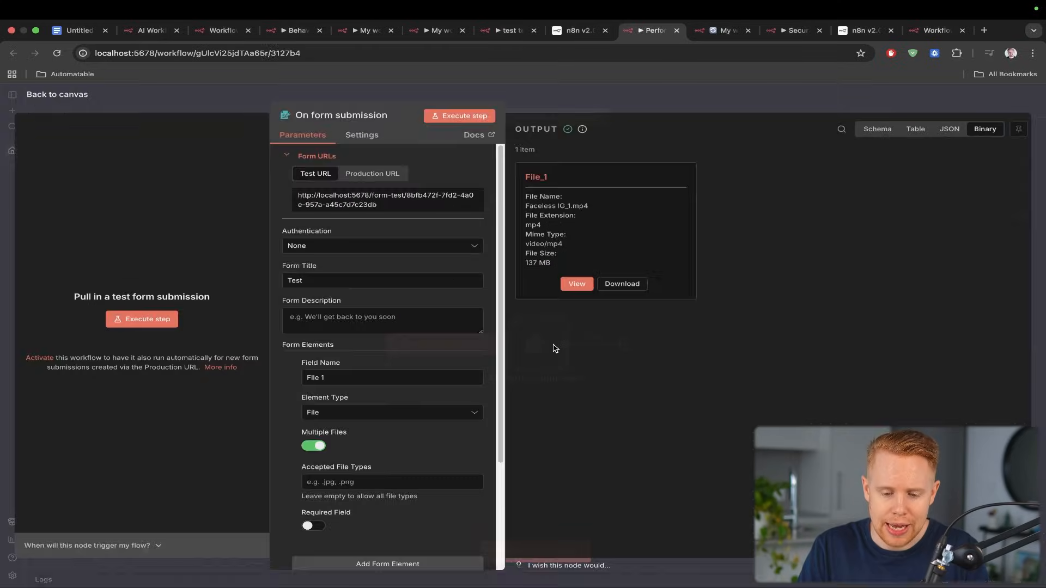
left_click(576, 284)
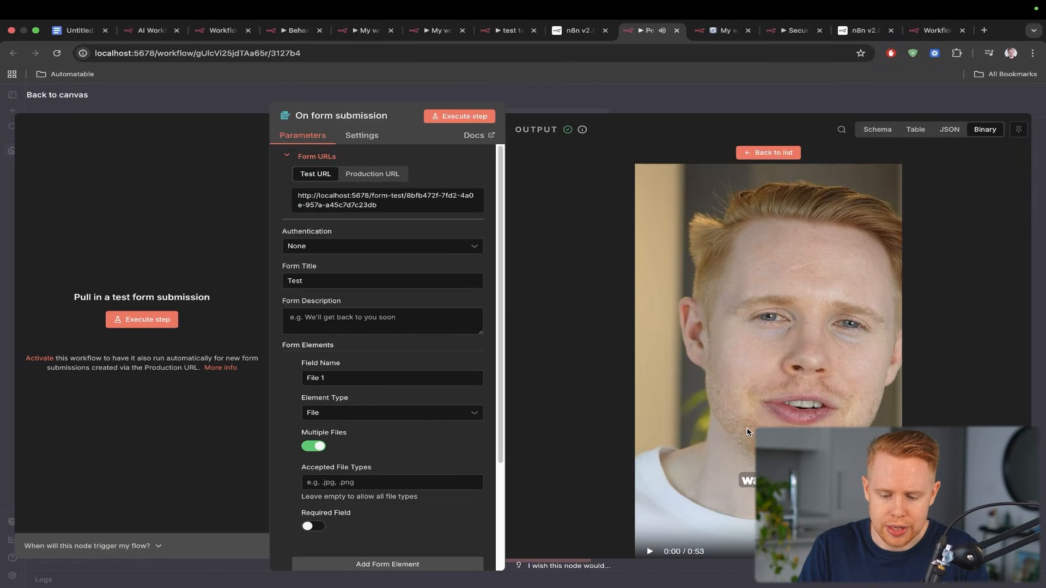
mouse_move(906, 235)
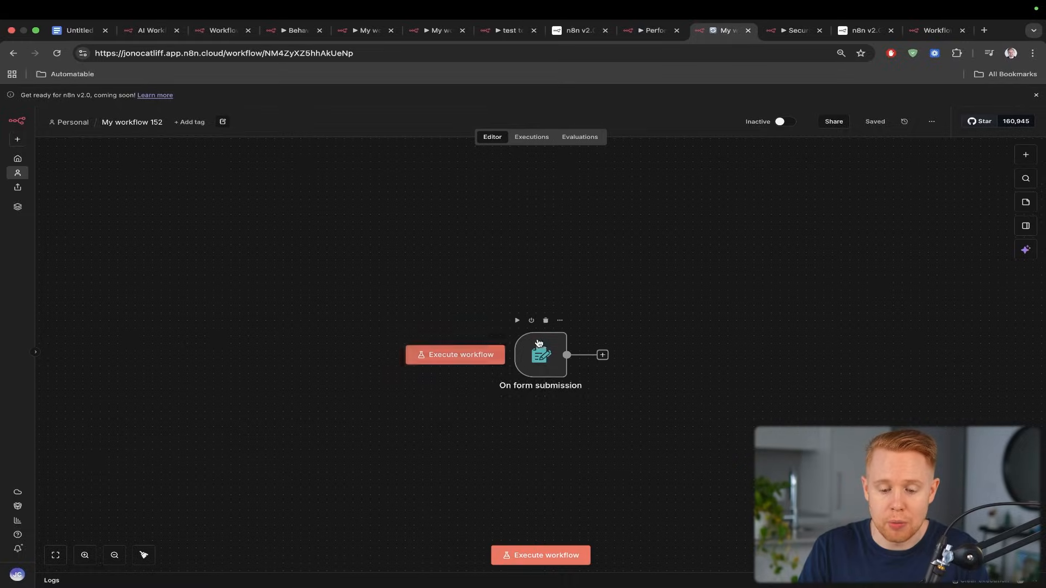
Step: Launch the cloud test form and pick Faceless IG_1.mp4 (137 MB) in the file picker
left_click(456, 355)
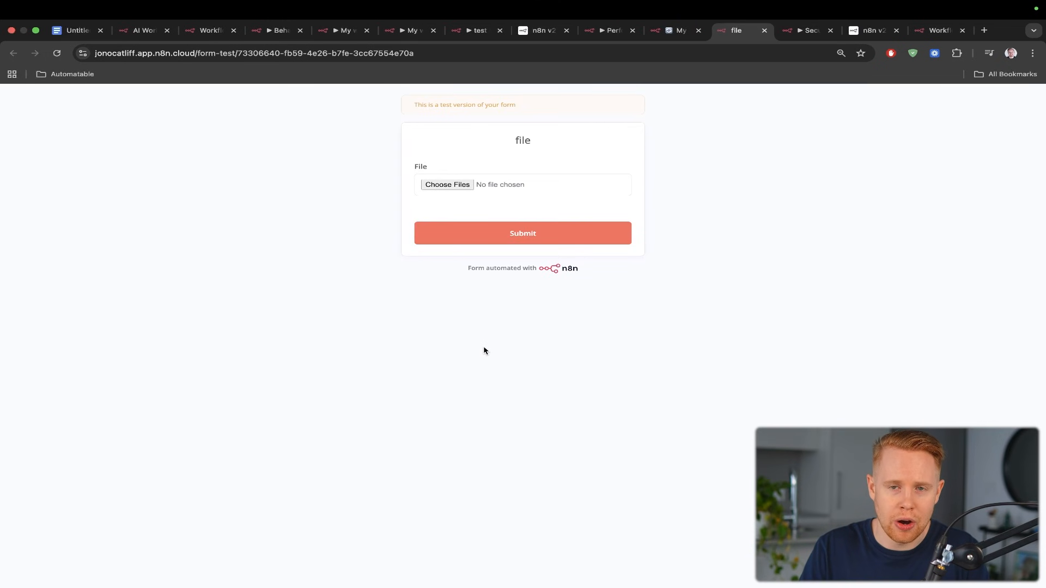
mouse_move(477, 175)
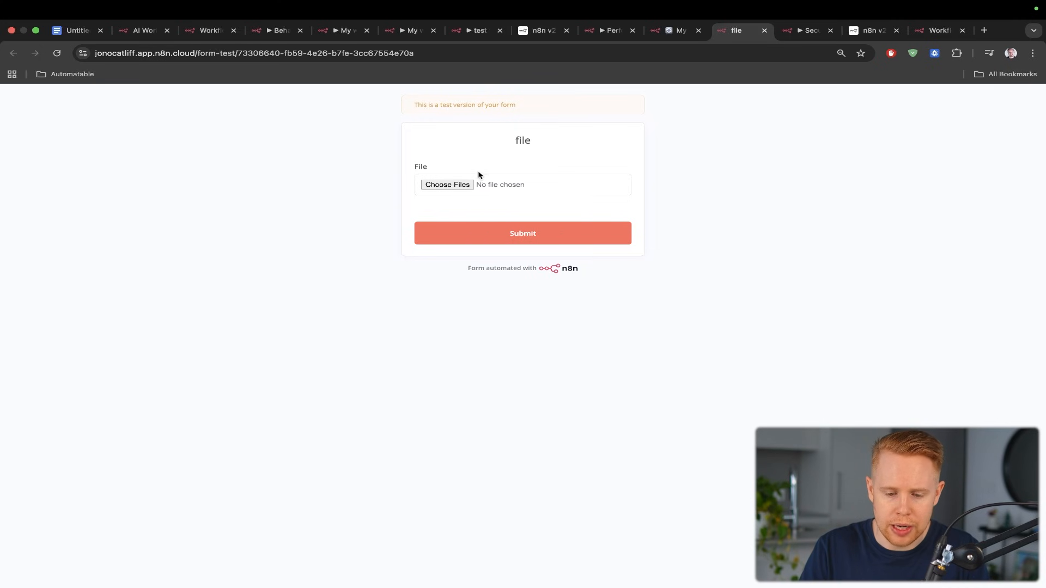
left_click(447, 184)
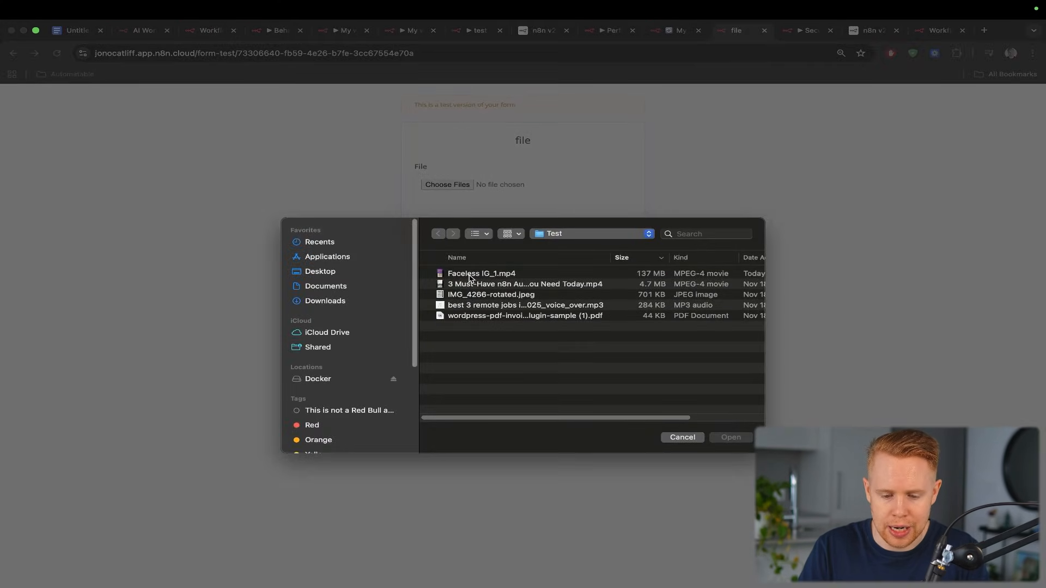
left_click(482, 273)
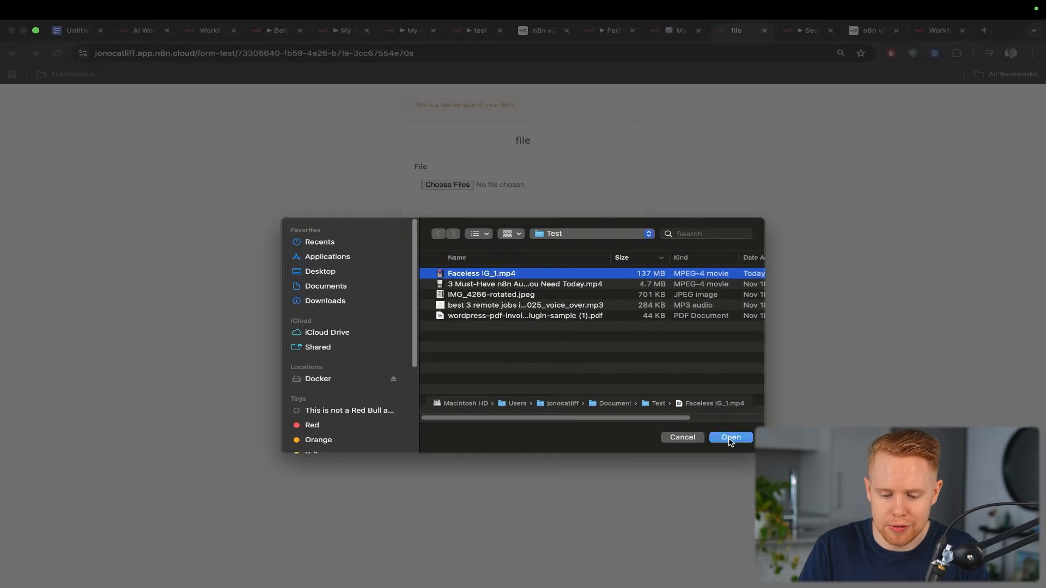
Step: Submit the video on the cloud form and highlight the 'Remove in-memory binary data mode' docs heading
left_click(730, 437)
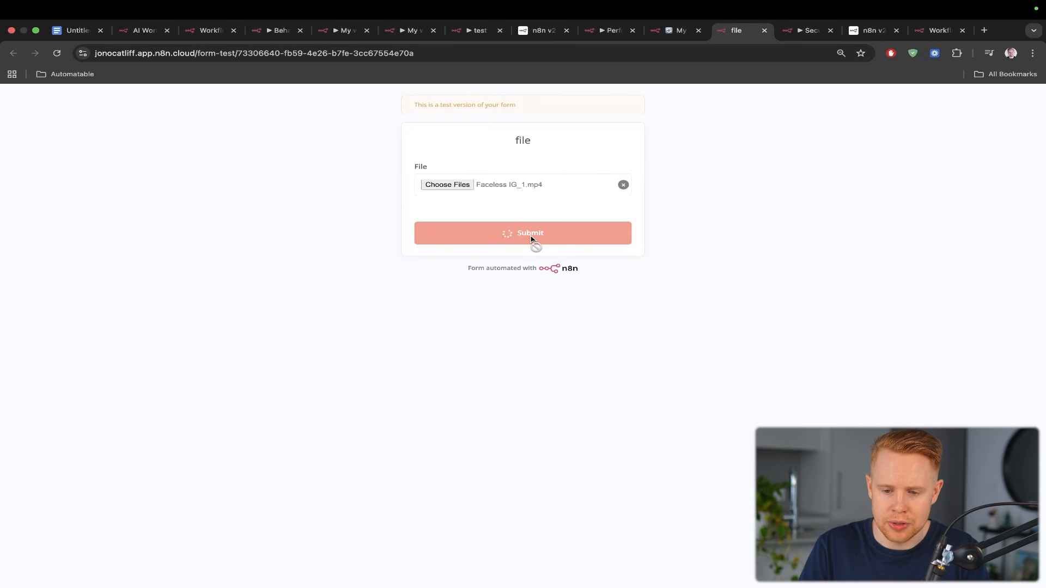
left_click(542, 30)
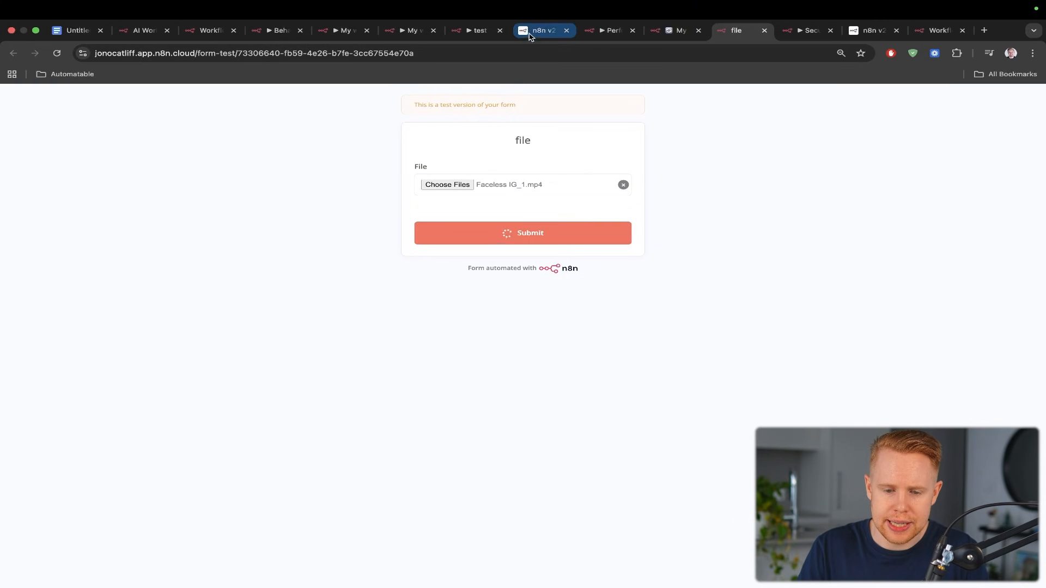
left_click(542, 30)
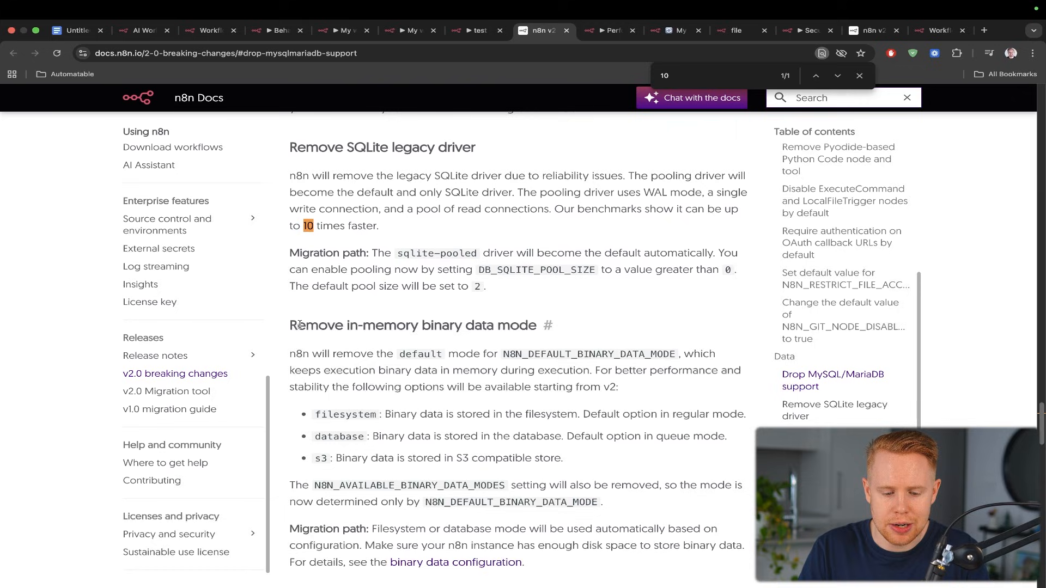
double_click(412, 325)
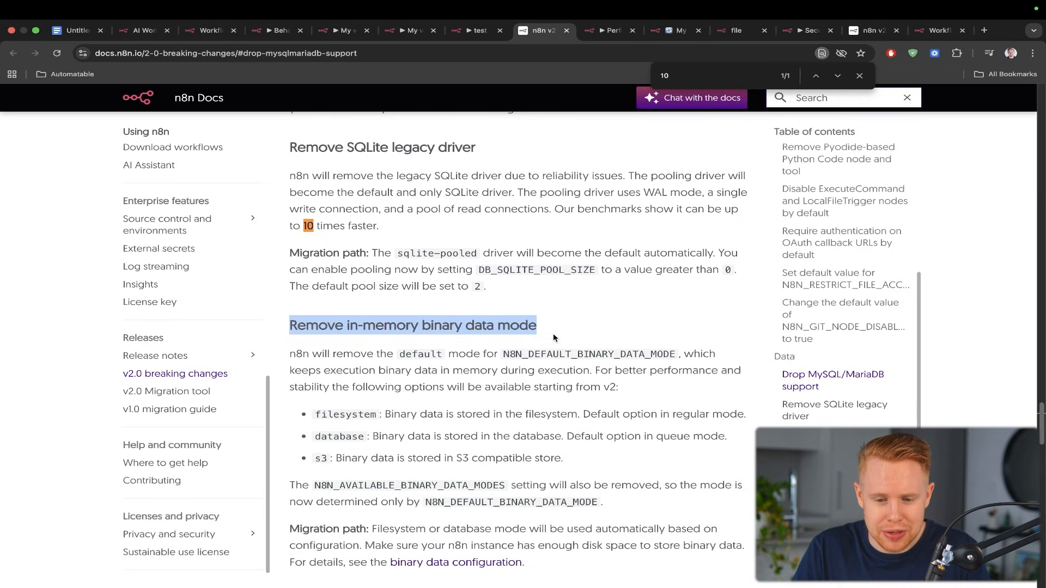
left_click(675, 30)
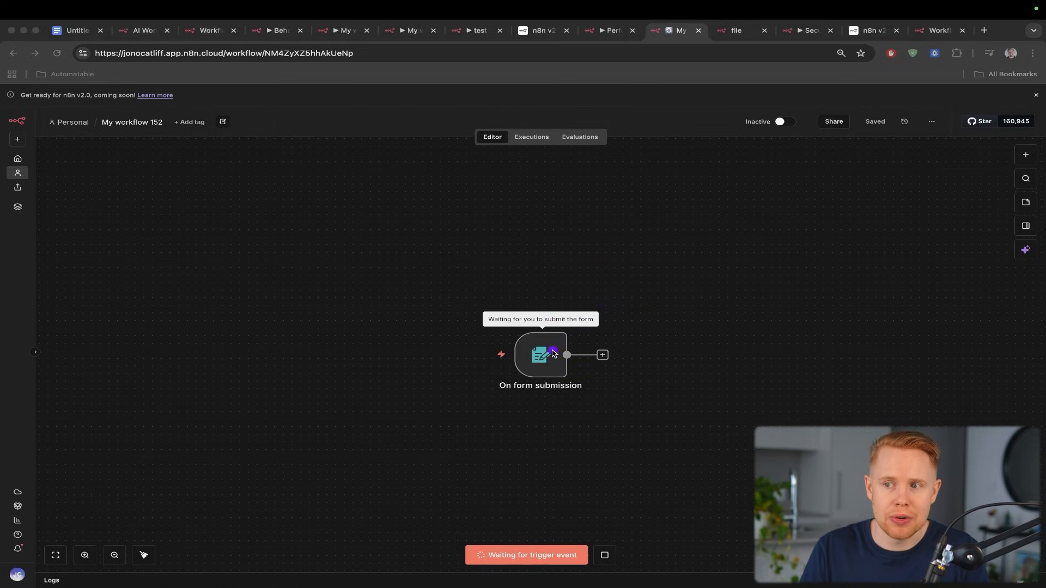
Step: Highlight the three binary data storage options, check the failed form submission, and move to the Security workflow
left_click(546, 30)
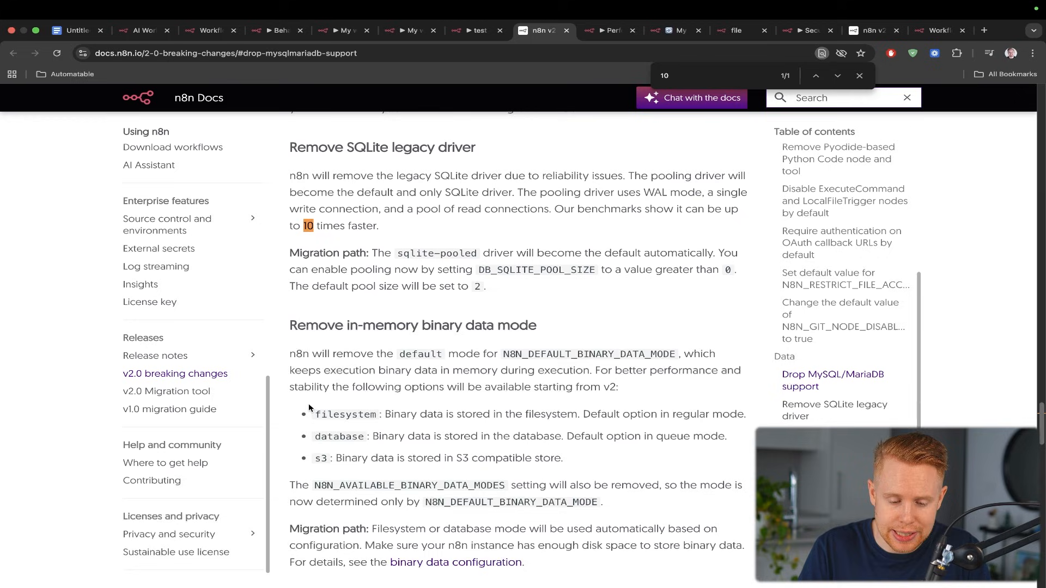
left_click_drag(314, 414, 563, 458)
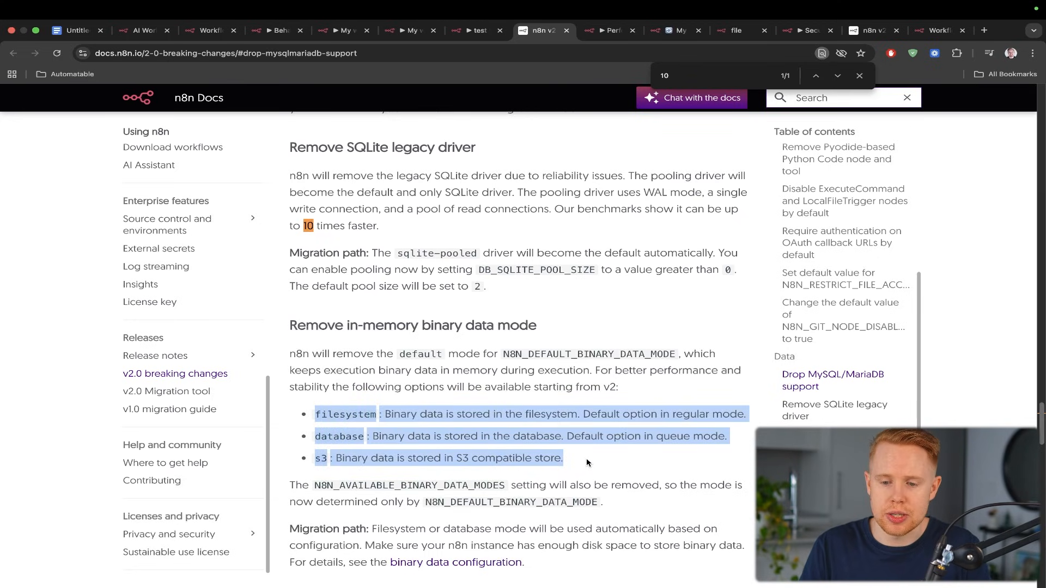
left_click(735, 30)
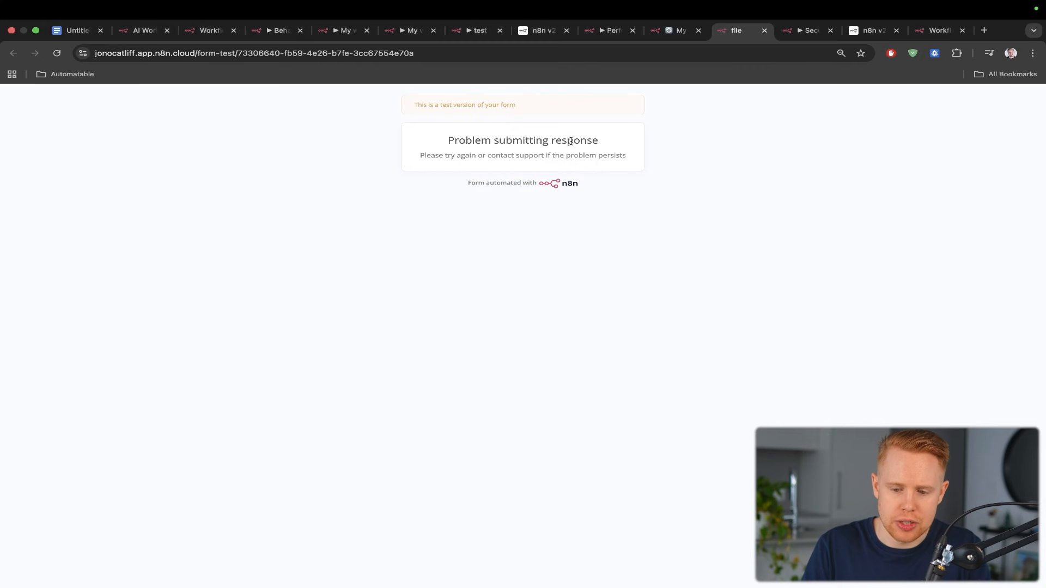
left_click(712, 30)
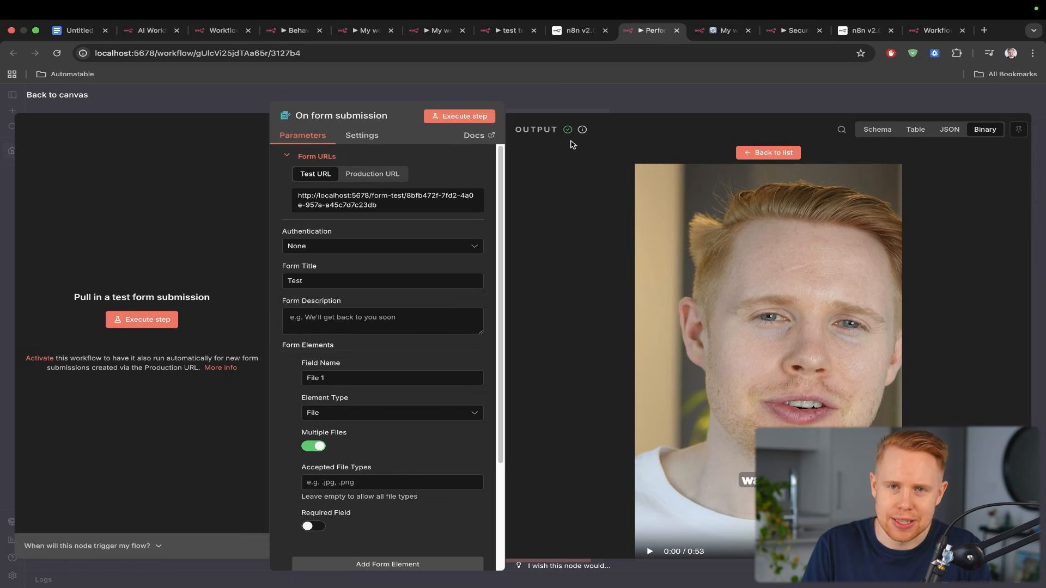
left_click(802, 30)
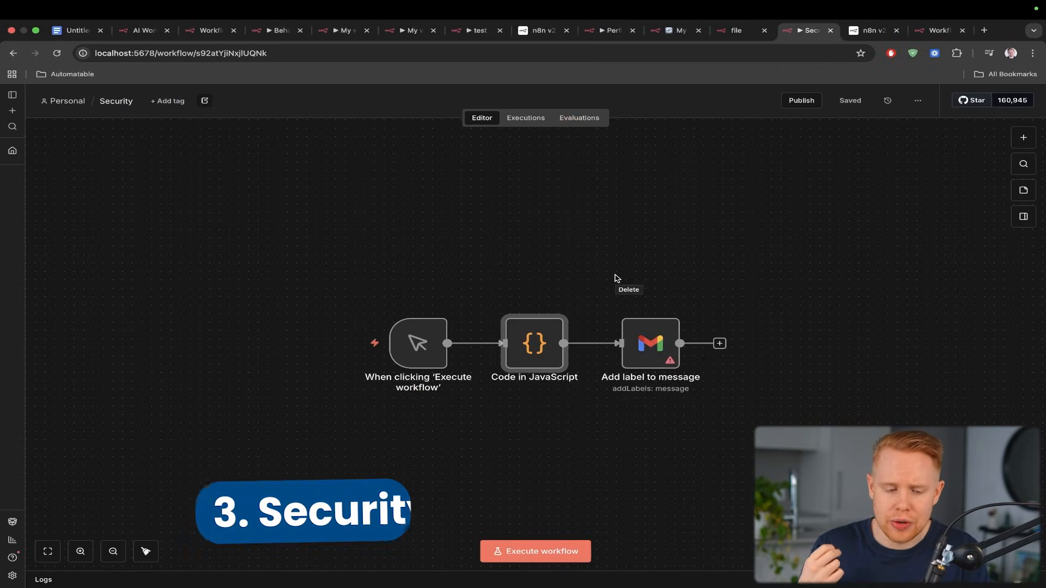
Step: Check the Security docs, then dismiss the Add label to message node's Gmail credential setup without connecting
left_click(874, 31)
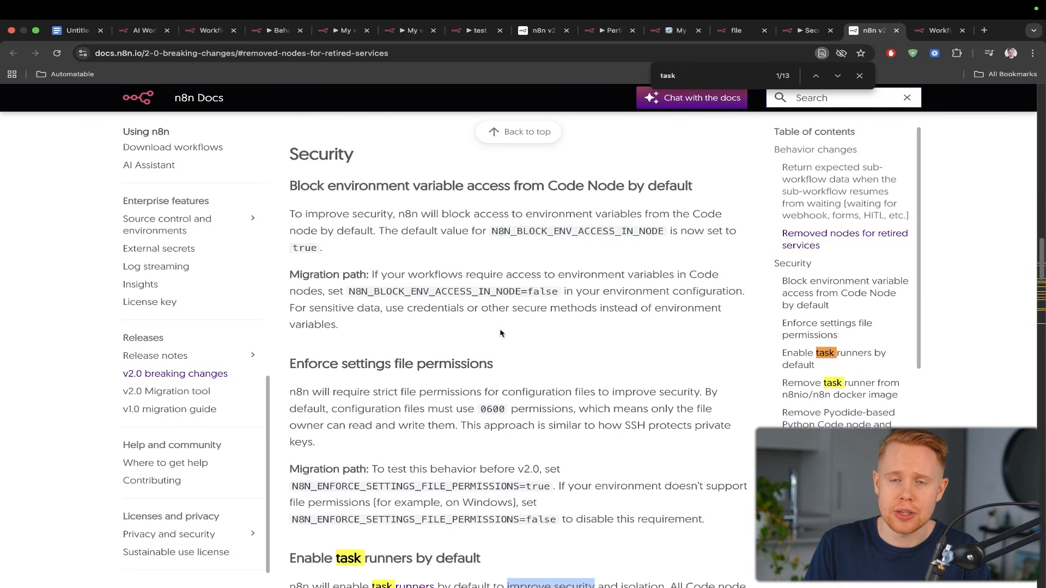
left_click(810, 30)
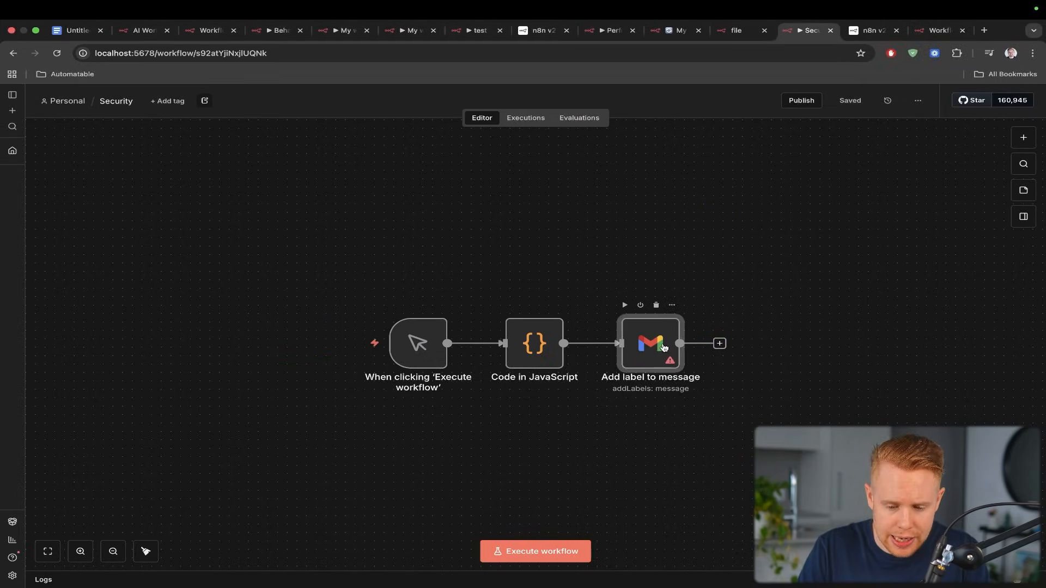
double_click(650, 344)
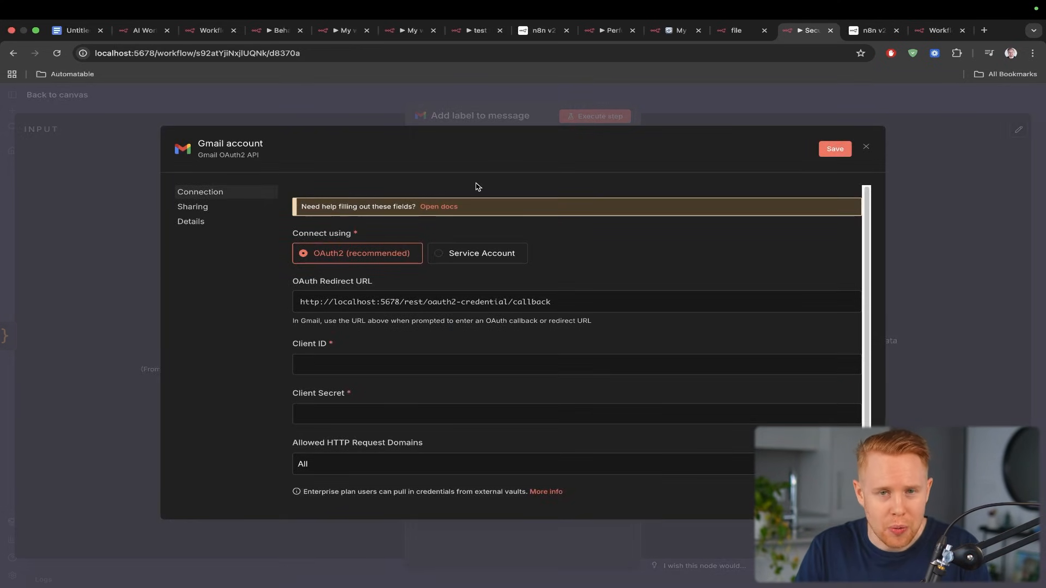
left_click(867, 148)
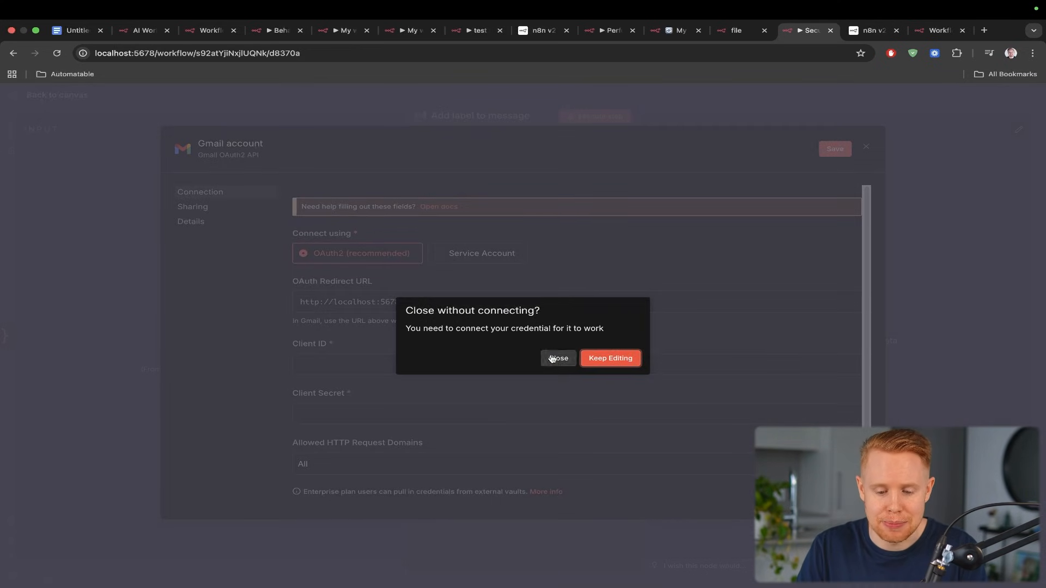
left_click(558, 358)
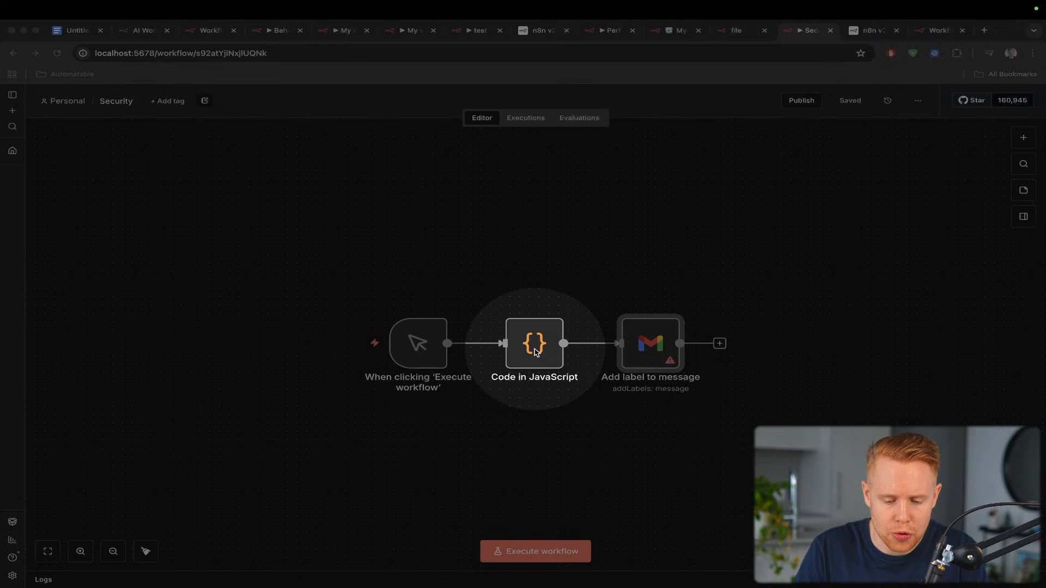
Step: Inspect the Code in JavaScript node and highlight the docs sentence on task runners enabled by default
double_click(535, 344)
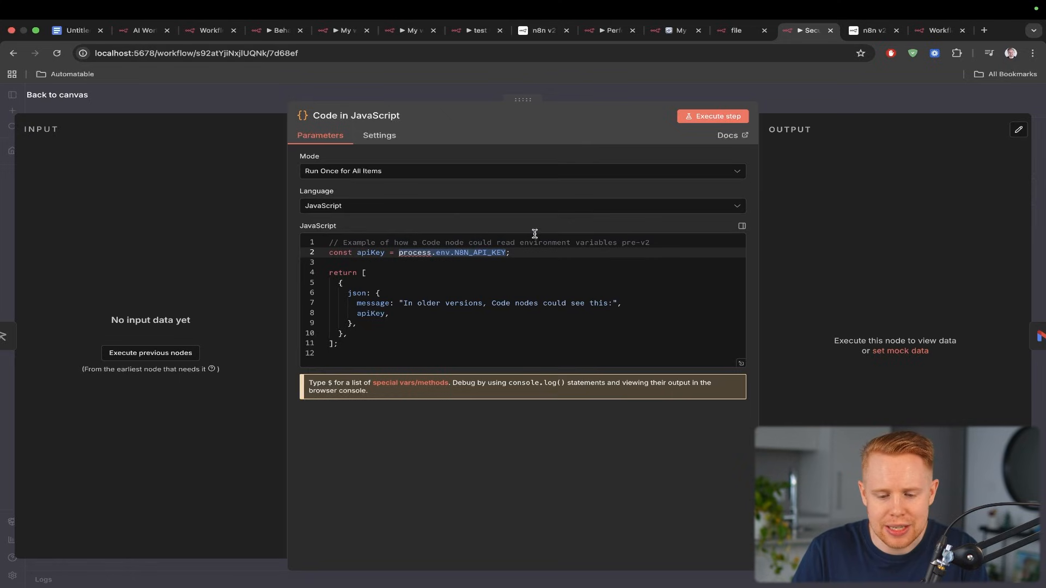
mouse_move(499, 252)
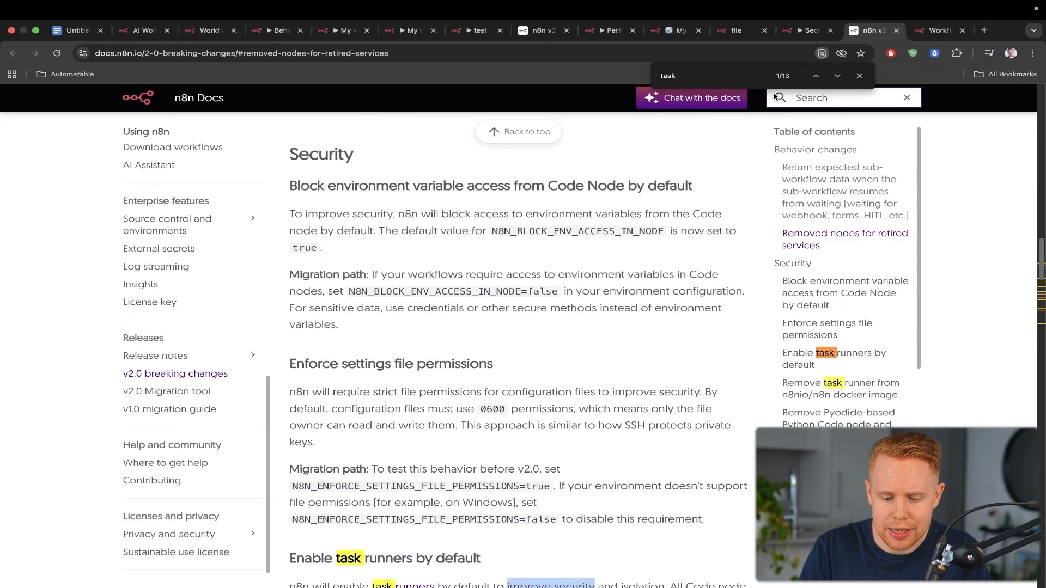
scroll("down", 3)
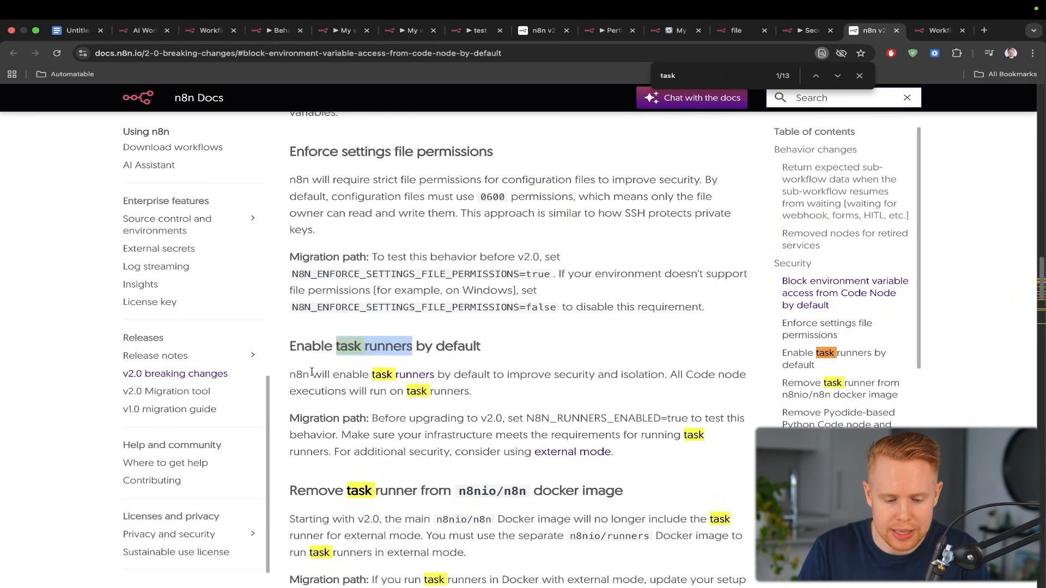
left_click_drag(331, 374, 559, 374)
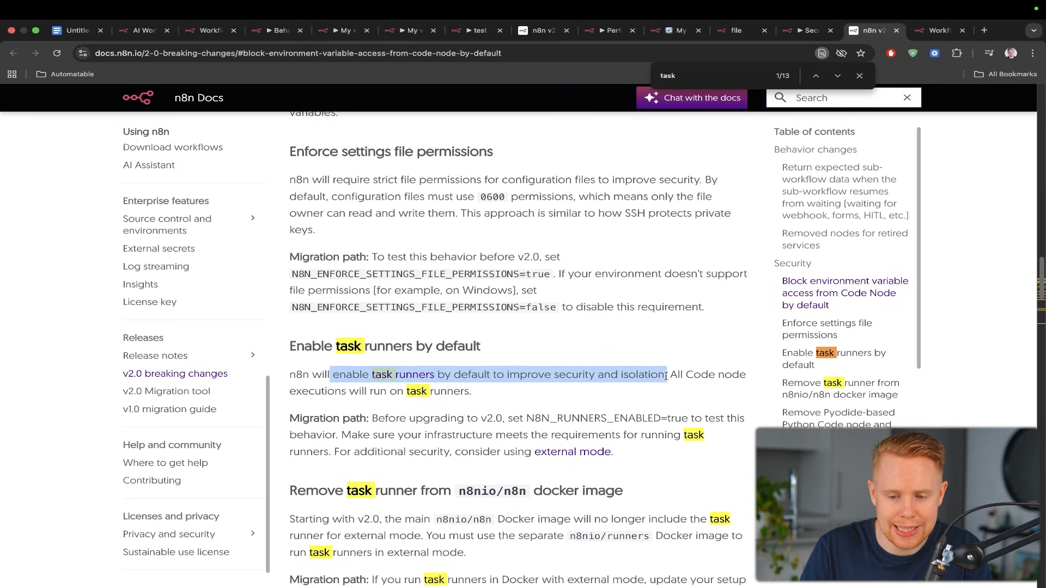
Step: Return via the Security workflow and breaking-changes docs to the cloud instance's workflows overview
left_click(809, 29)
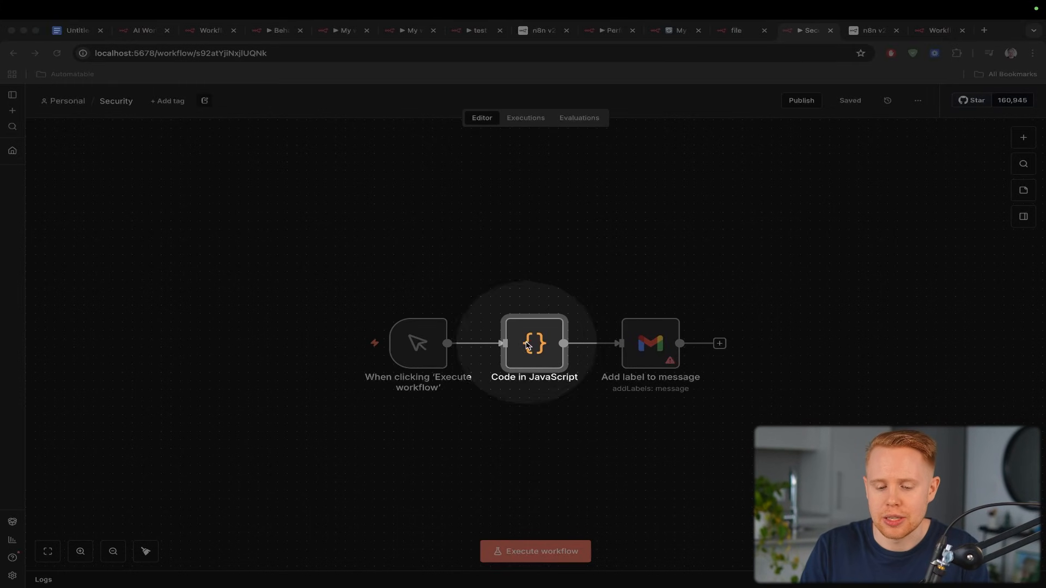
left_click(870, 30)
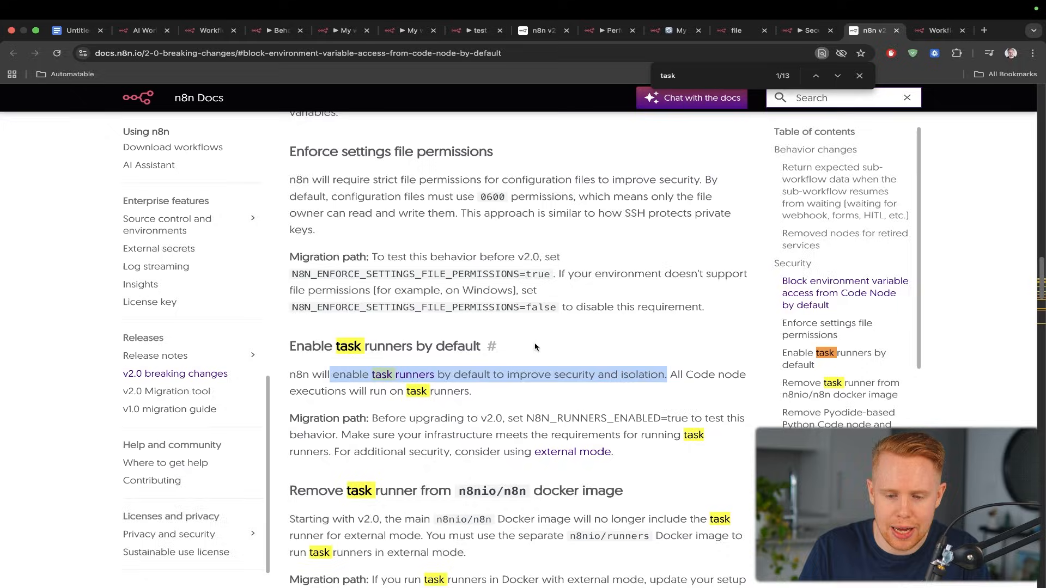
left_click(936, 30)
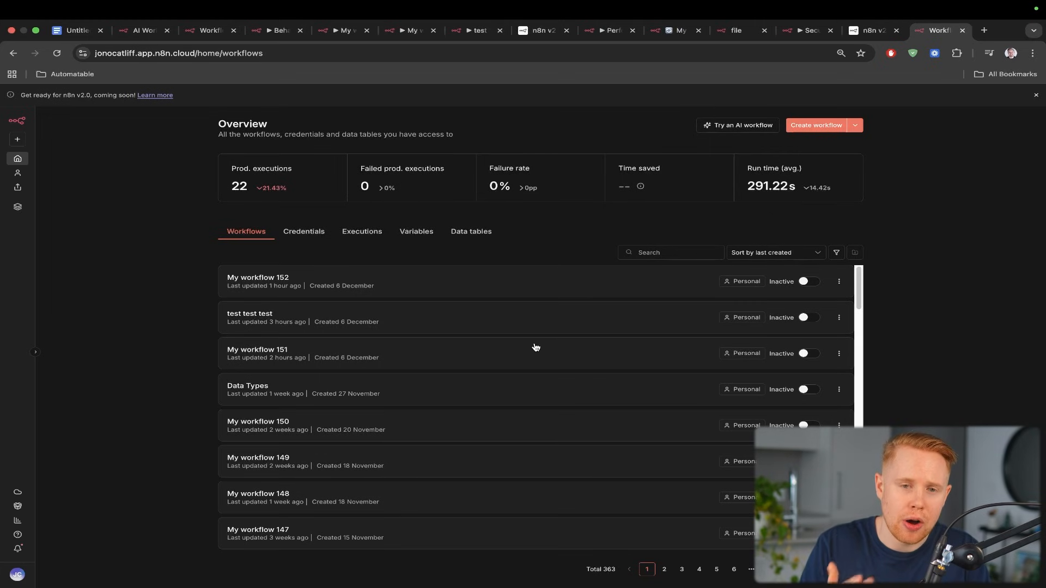
left_click_drag(214, 320, 42, 448)
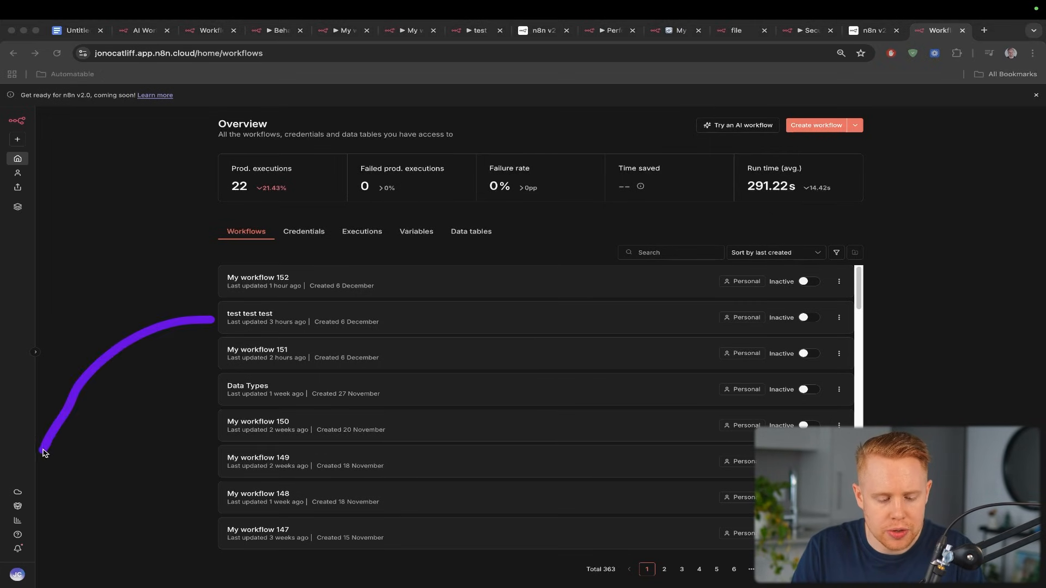
mouse_move(18, 496)
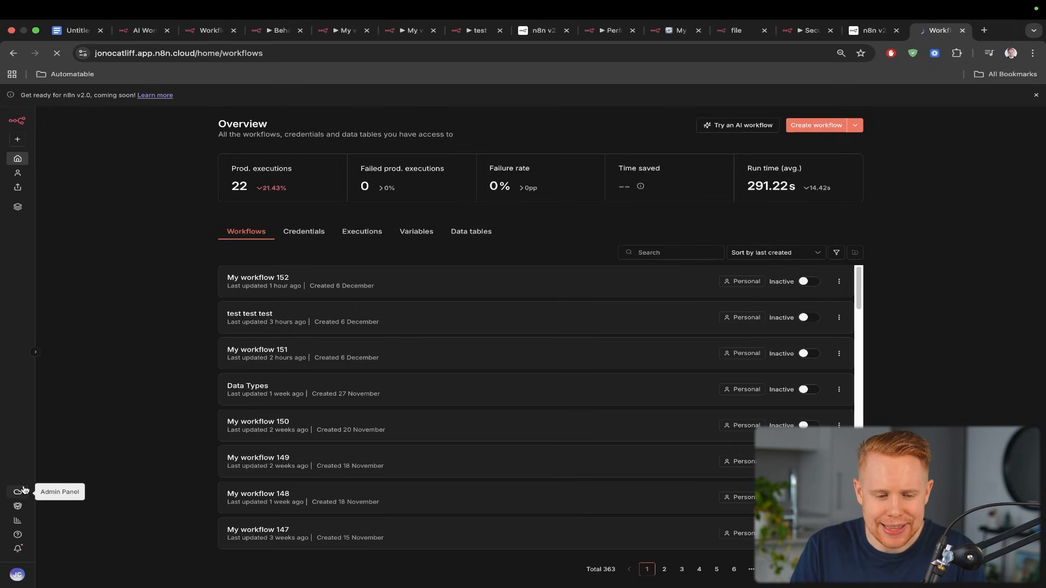
left_click(18, 494)
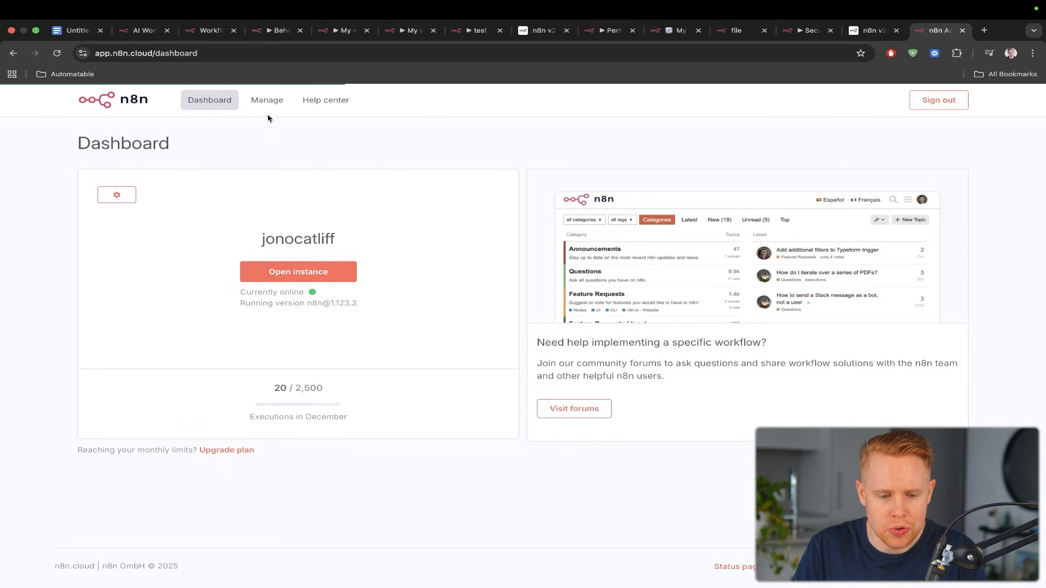
left_click(267, 100)
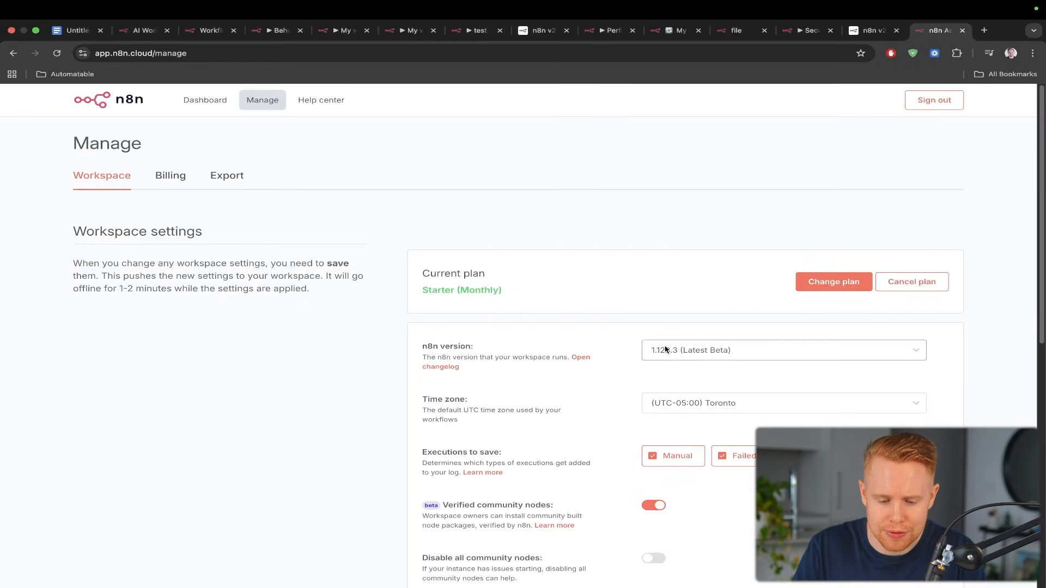
scroll("down", 3)
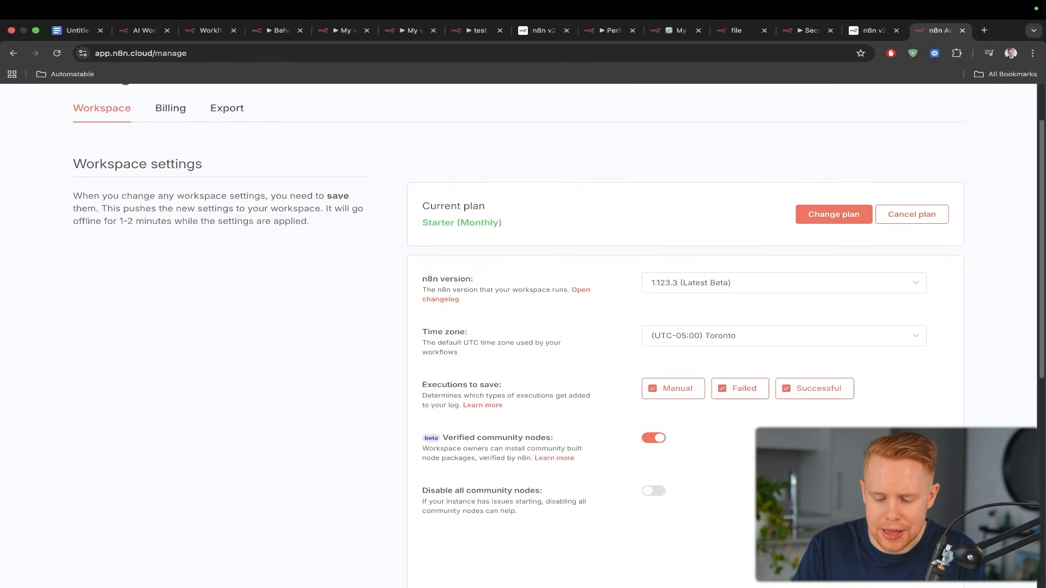
mouse_move(626, 307)
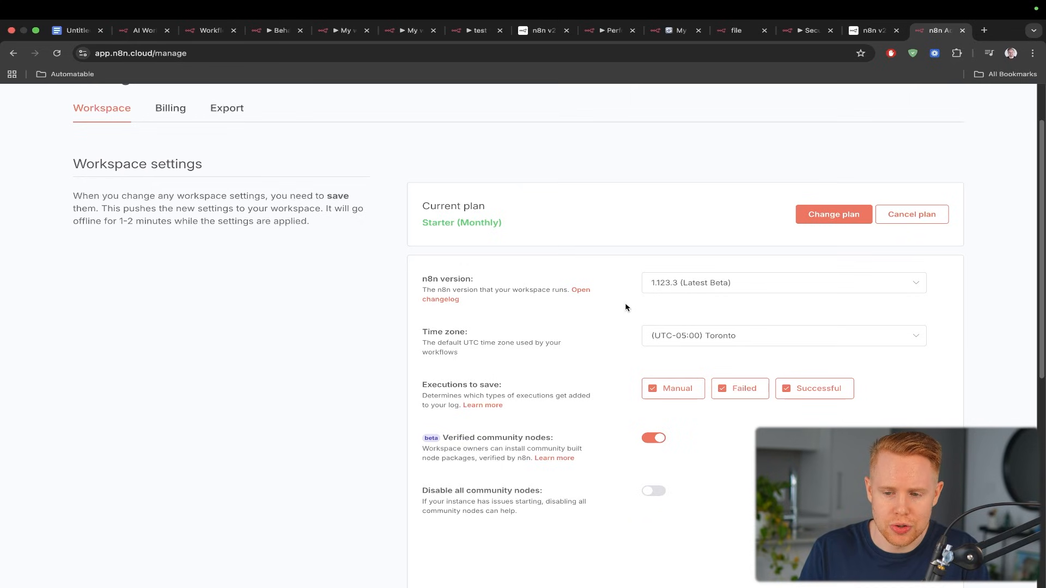
scroll("down", 3)
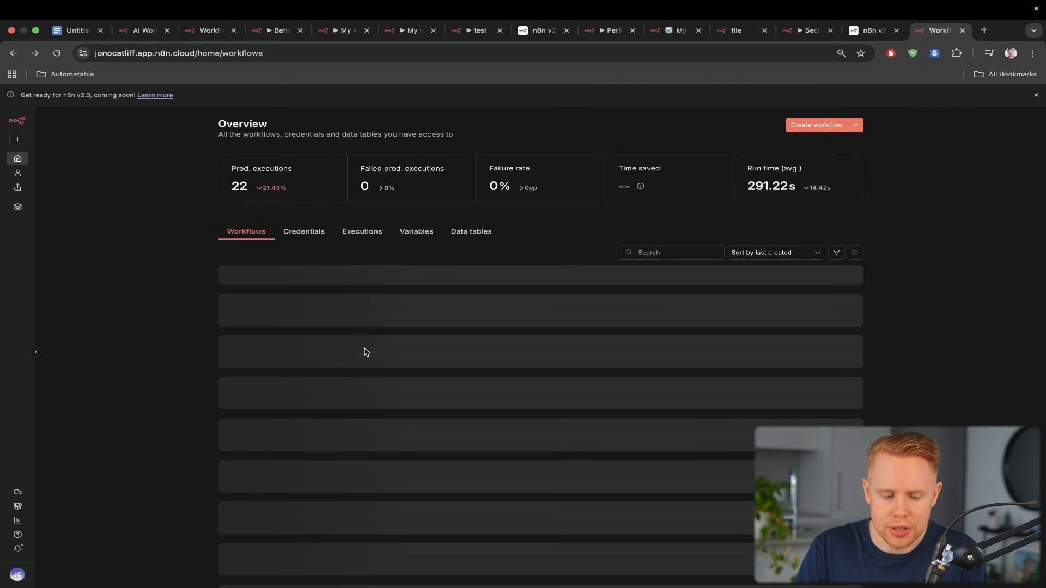
Step: View the v2.0.0 Migration Report in Settings showing 363 of 367 workflows compatible
left_click(17, 575)
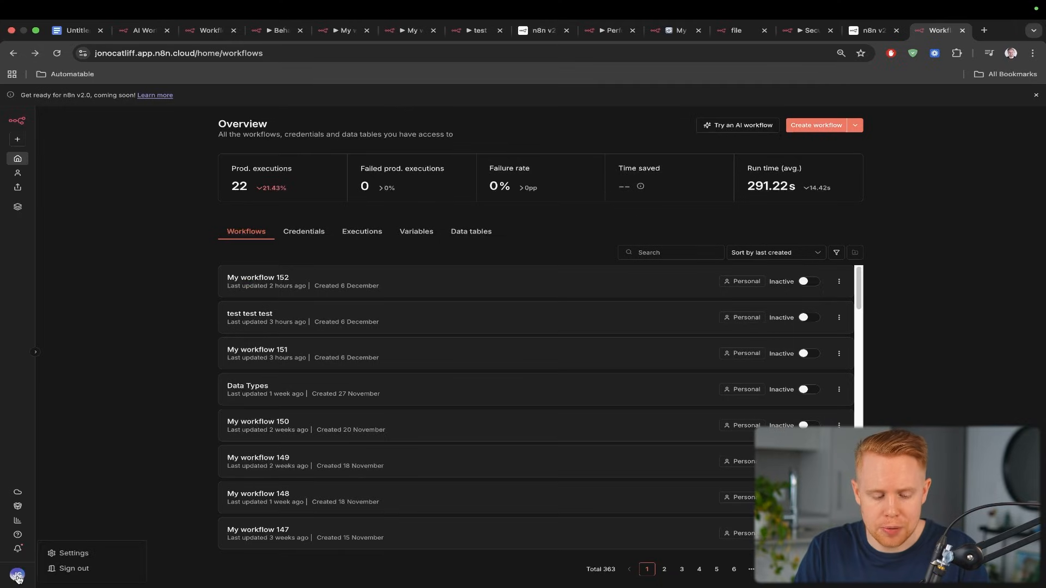
left_click(73, 552)
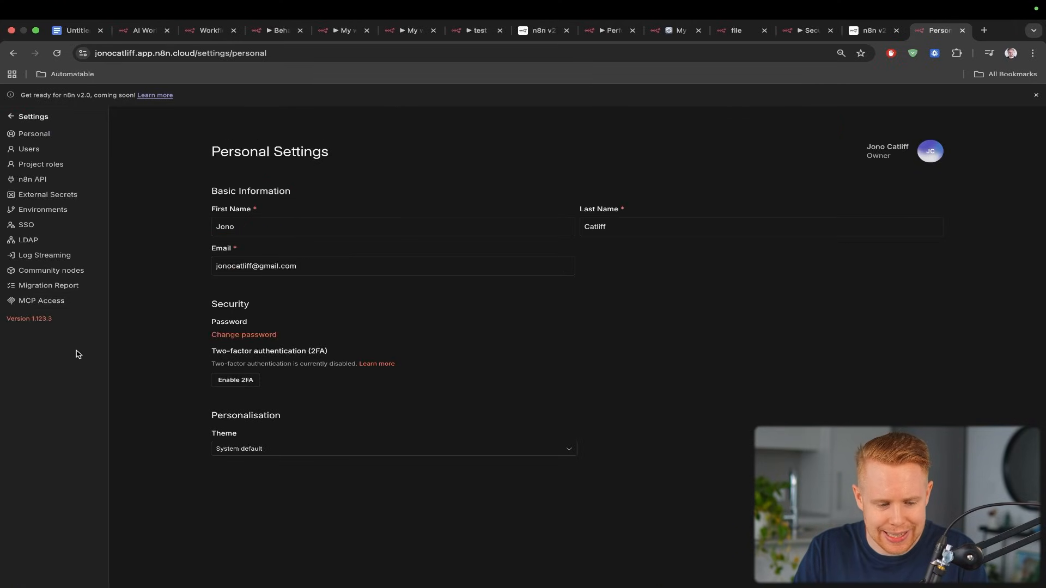
left_click(48, 285)
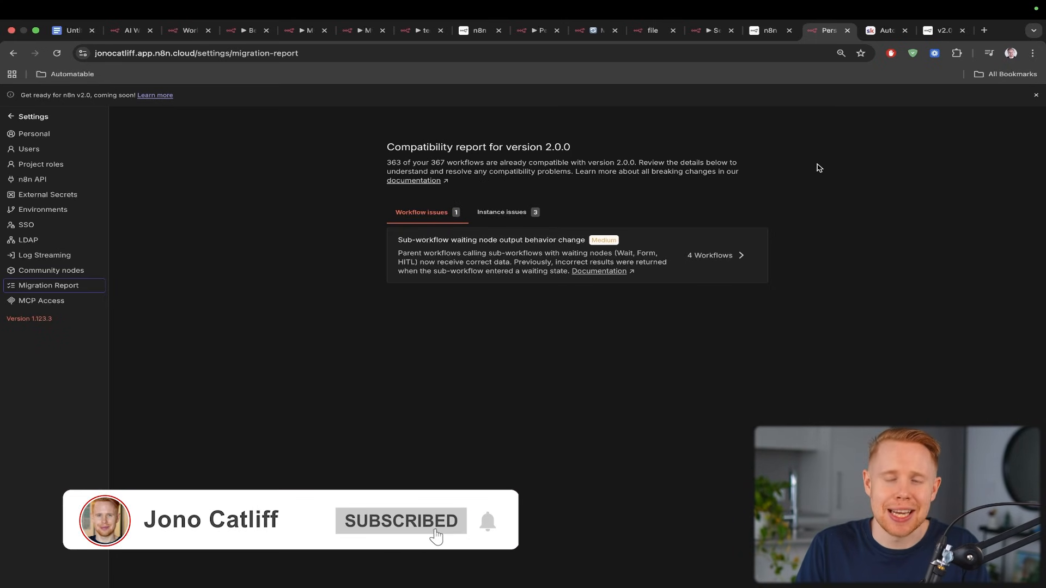
left_click(887, 30)
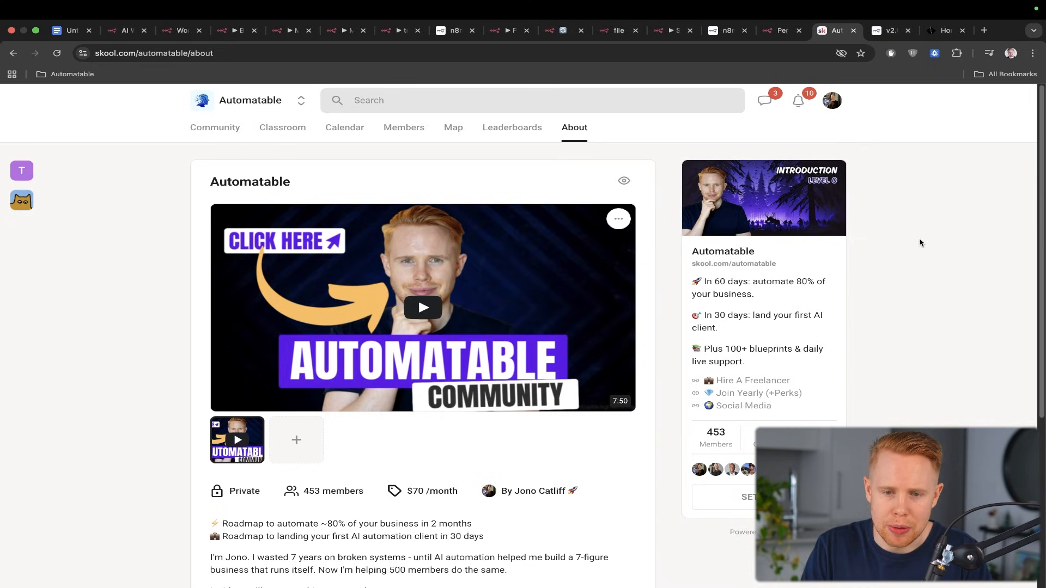
Step: Show the automatable.co site scrolled down to its Apply Now contact form
left_click(943, 30)
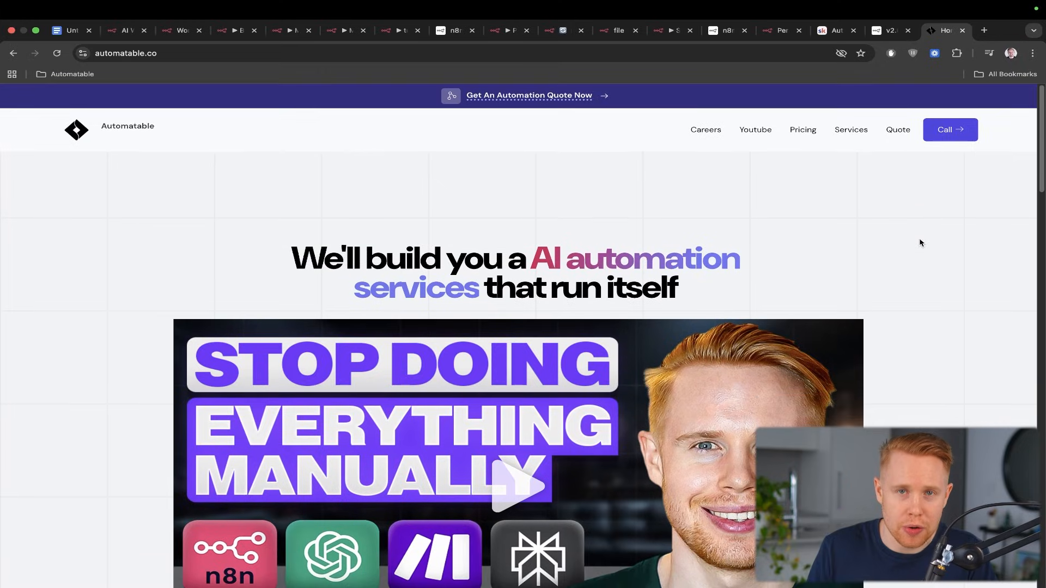
scroll("down", 3)
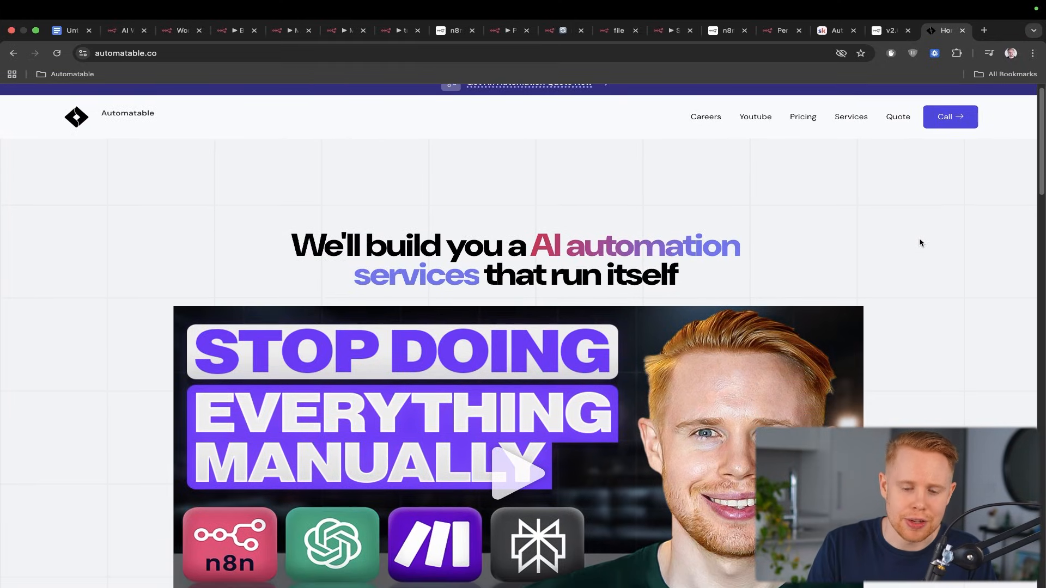
scroll("down", 3)
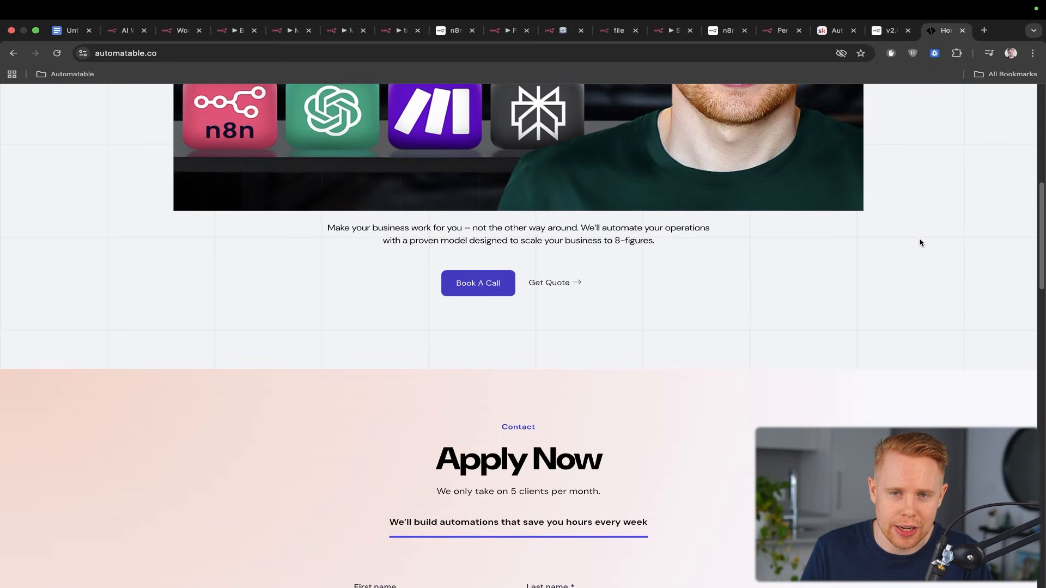
scroll("down", 3)
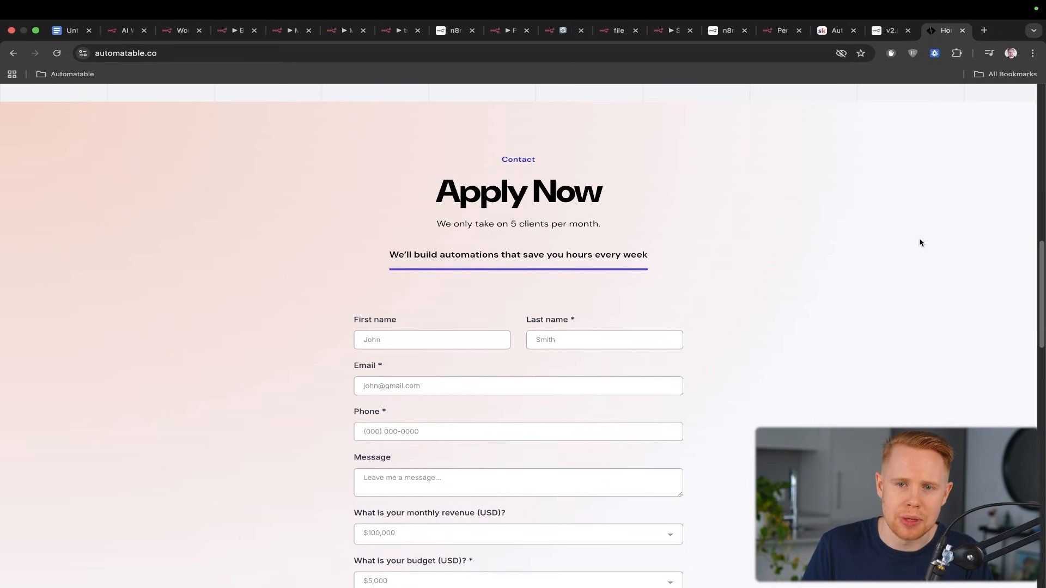